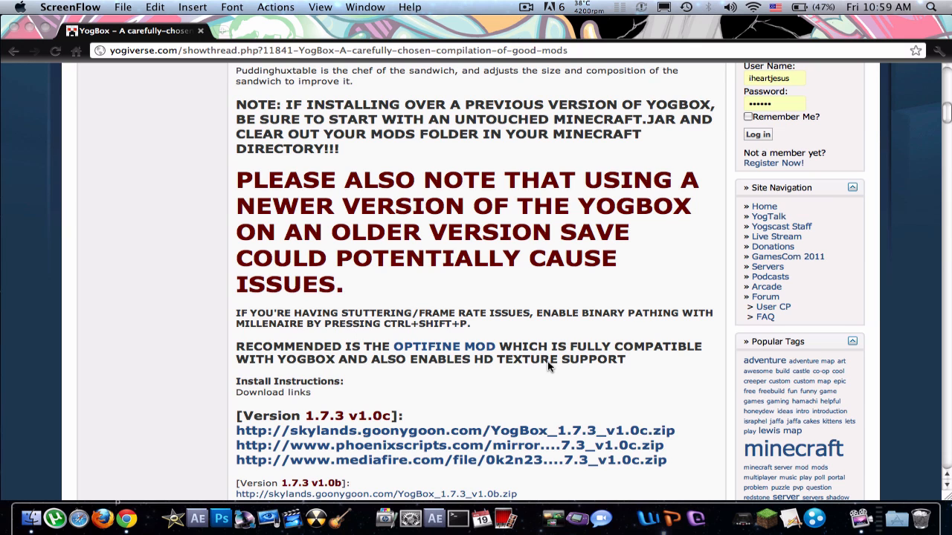
Scroll through the folder list to reach Library > Application Support containing the minecraft folder
scroll(down, 3)
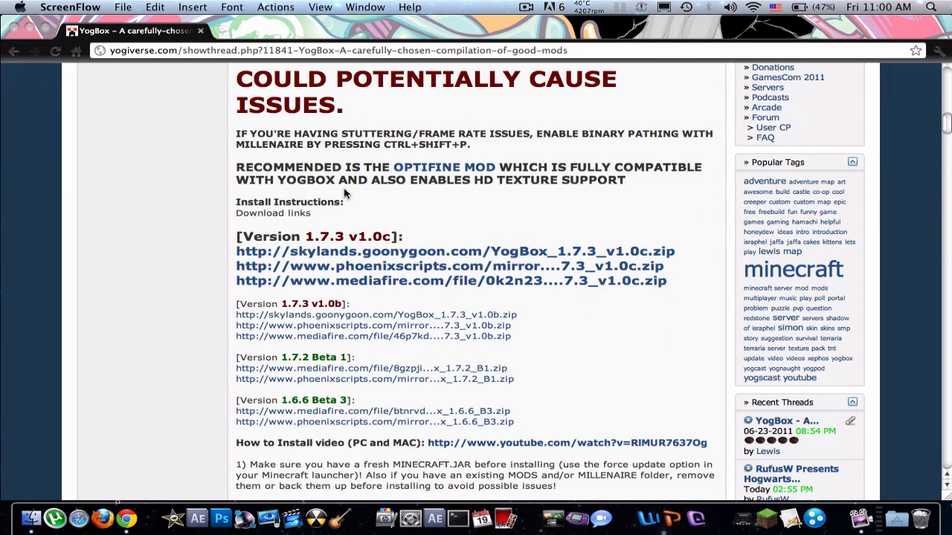
mouse_move(565, 169)
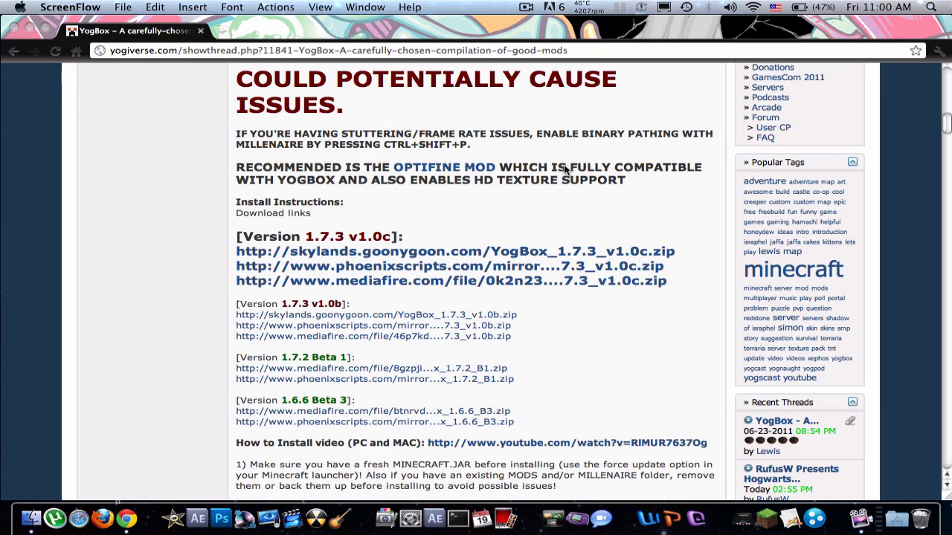
scroll(down, 3)
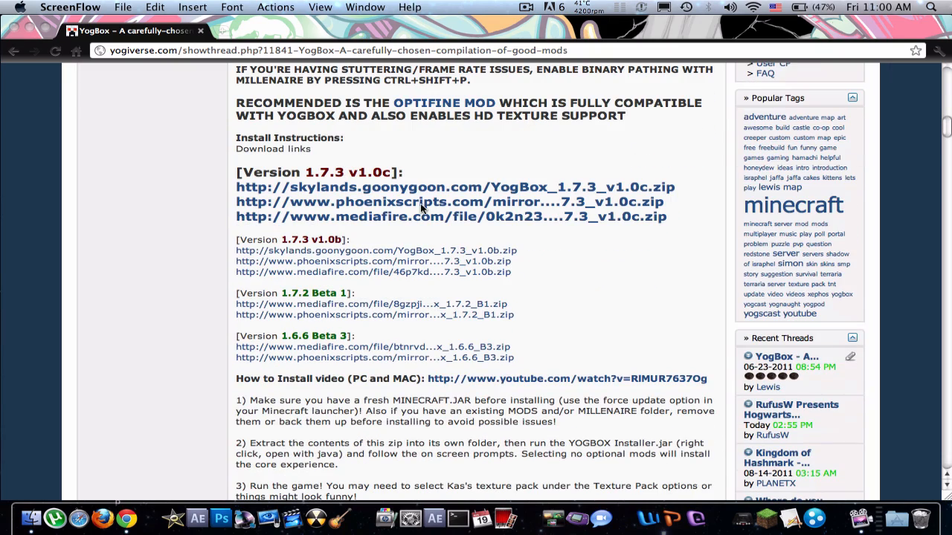
mouse_move(232, 208)
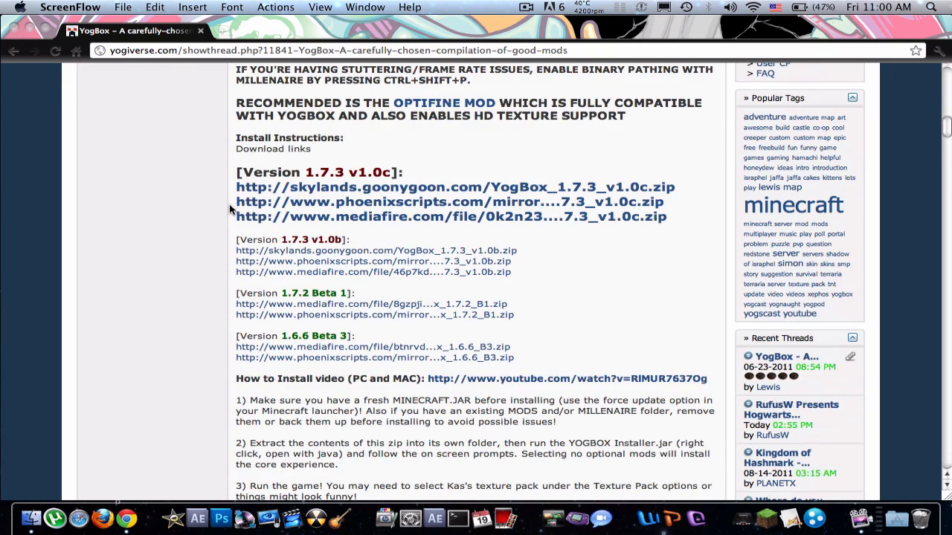
scroll(up, 3)
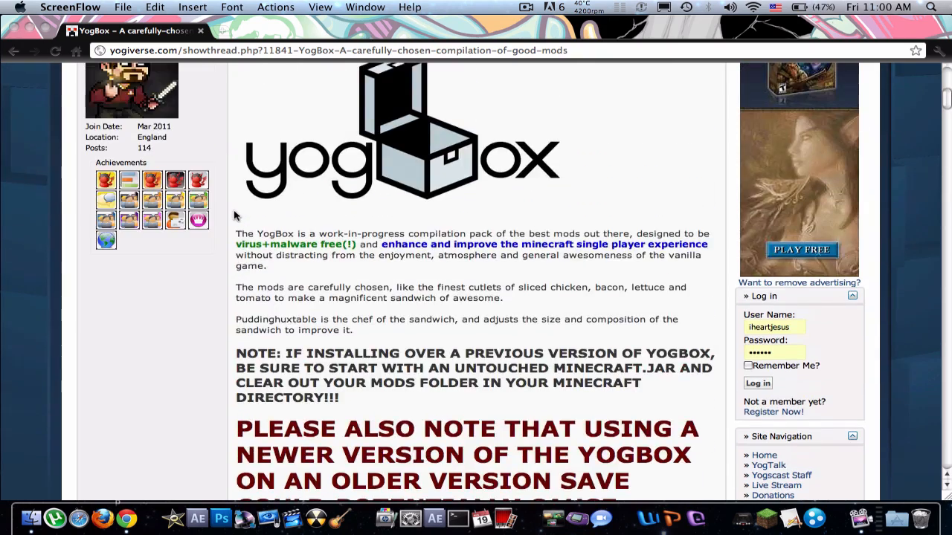
scroll(up, 3)
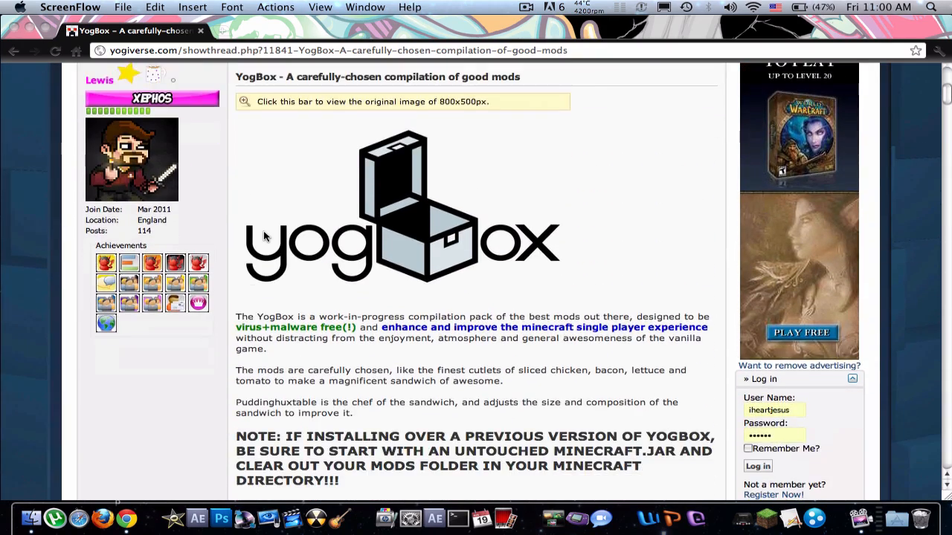
scroll(down, 3)
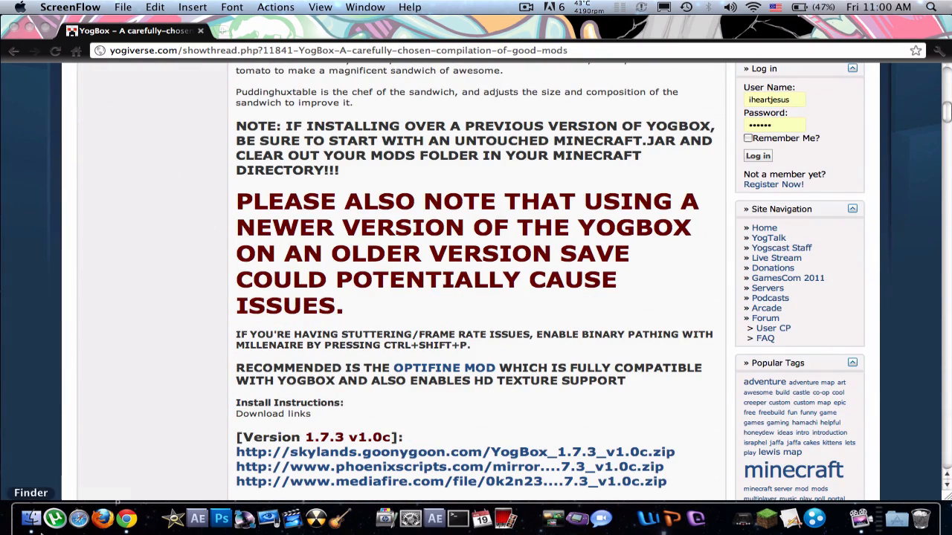
scroll(up, 3)
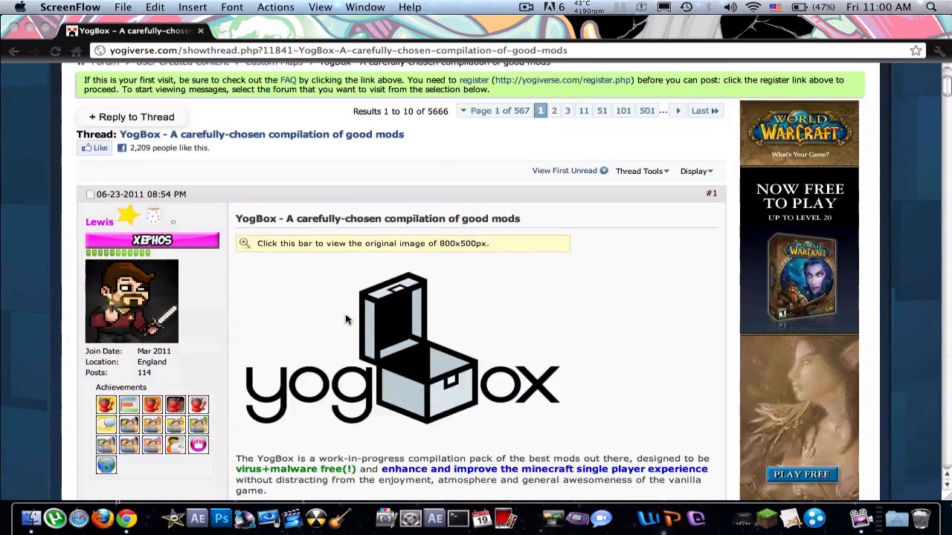
scroll(down, 3)
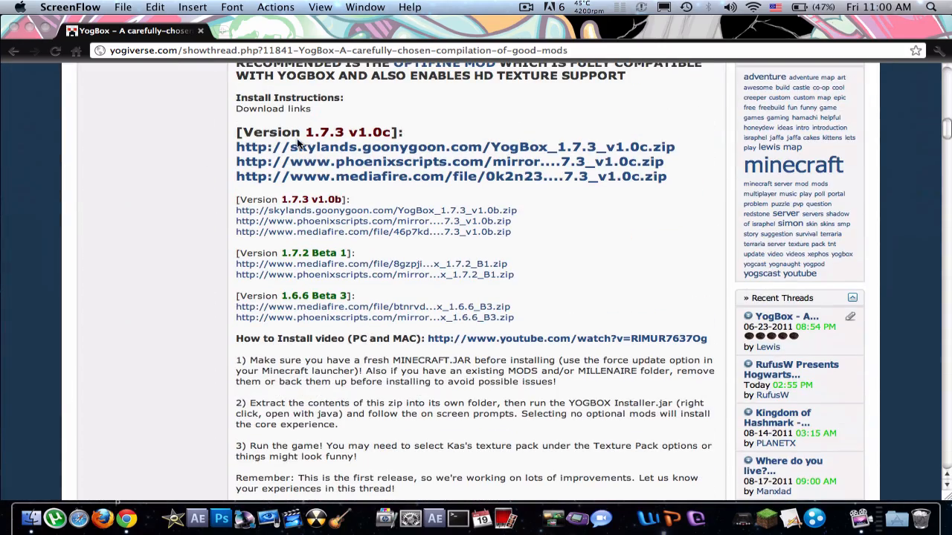
scroll(down, 3)
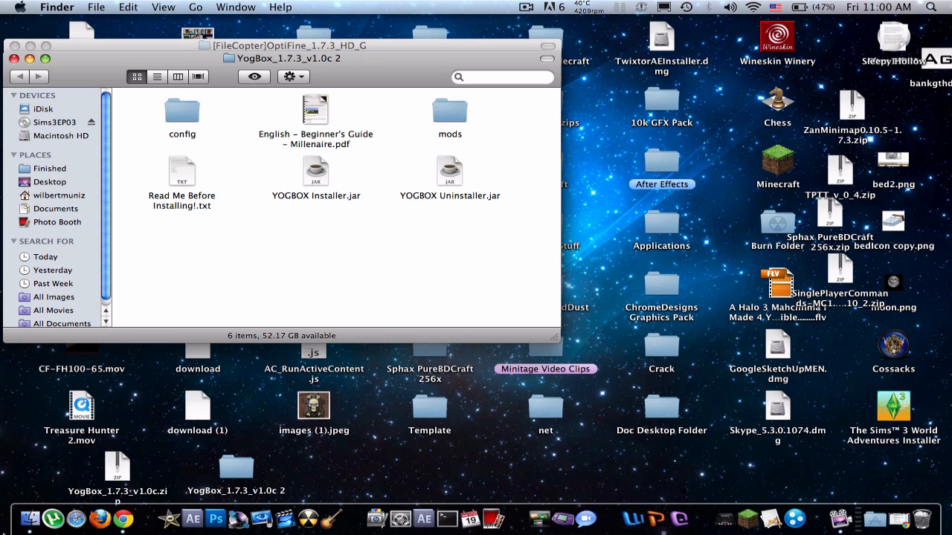
mouse_move(36, 470)
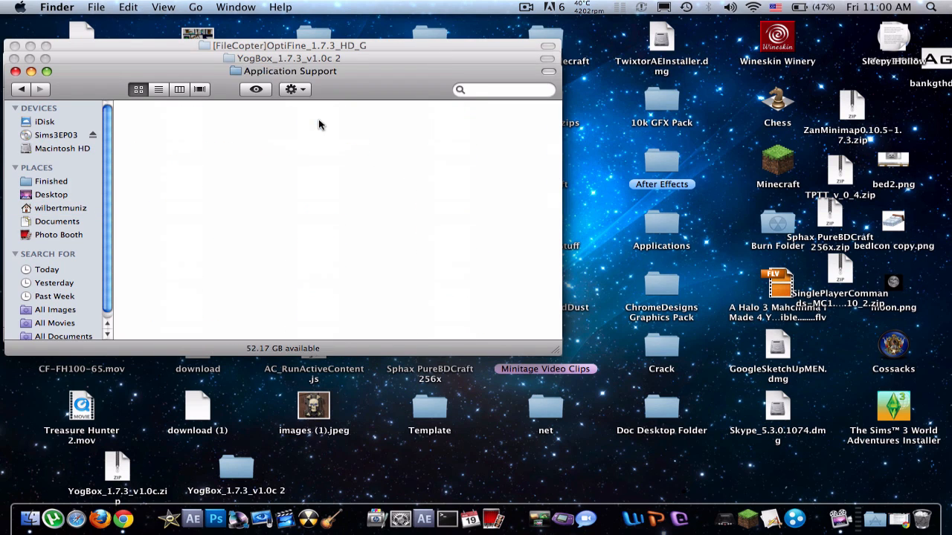
Drag the minecraft folder onto the desktop and choose Replace to overwrite the older copy
scroll(down, 3)
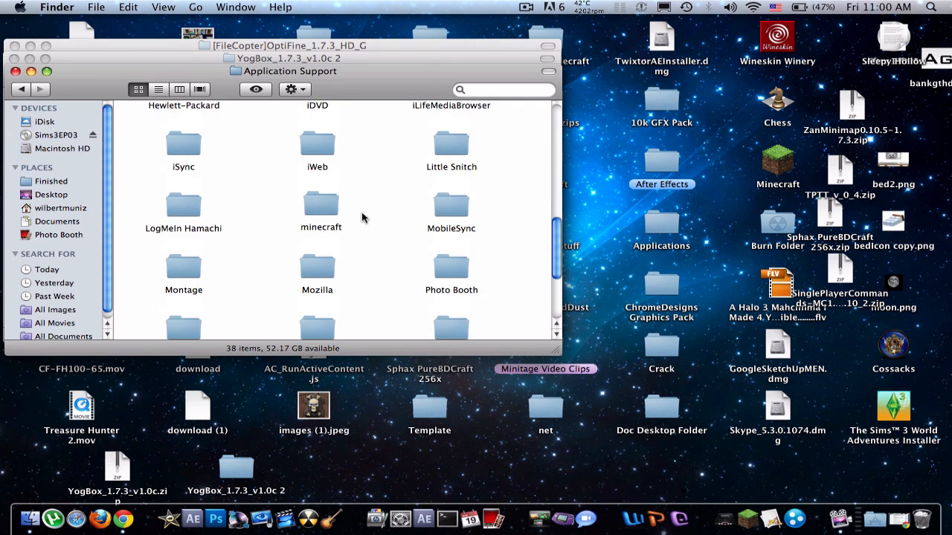
scroll(down, 3)
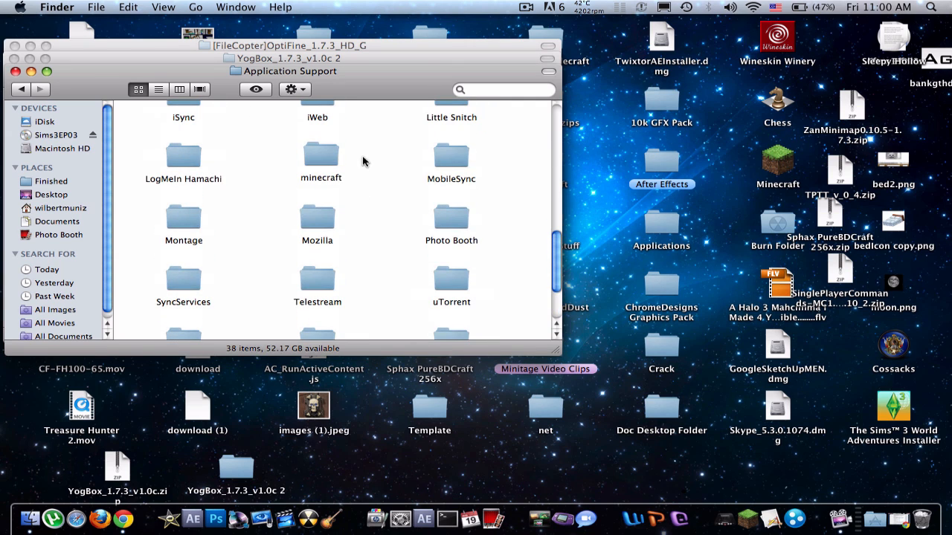
click(321, 156)
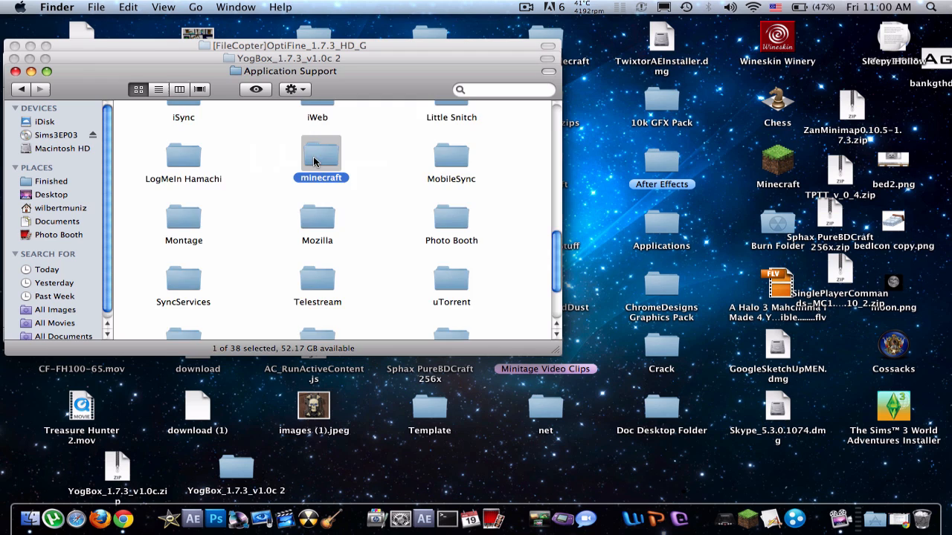
double_click(321, 153)
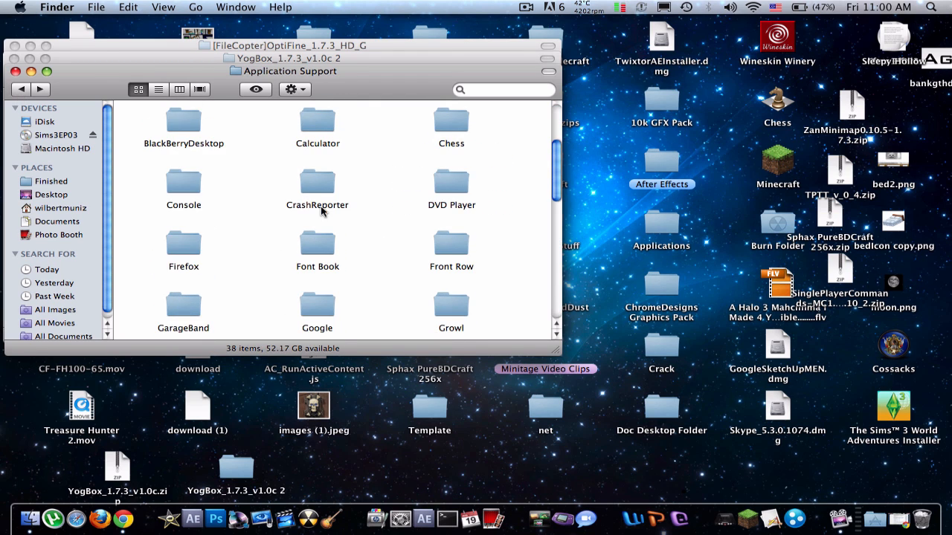
scroll(down, 3)
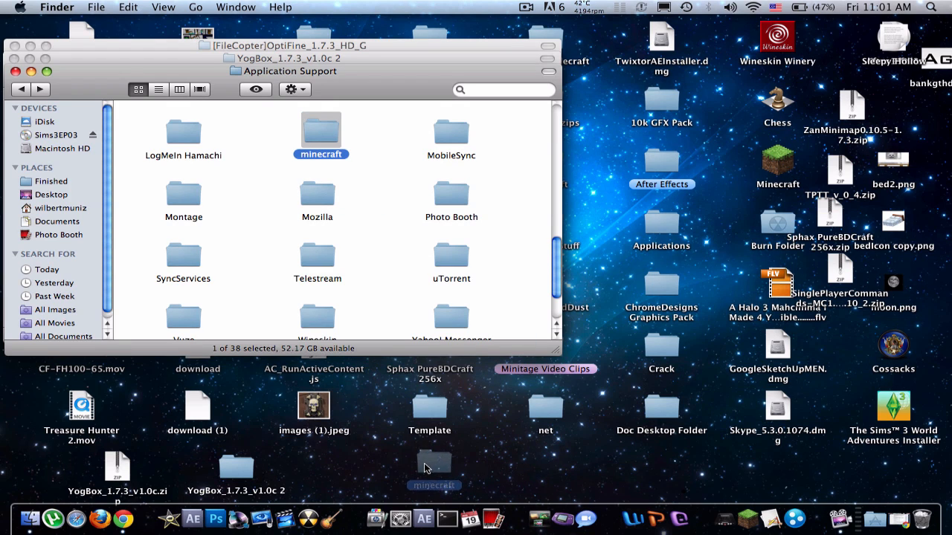
drag(434, 461, 320, 134)
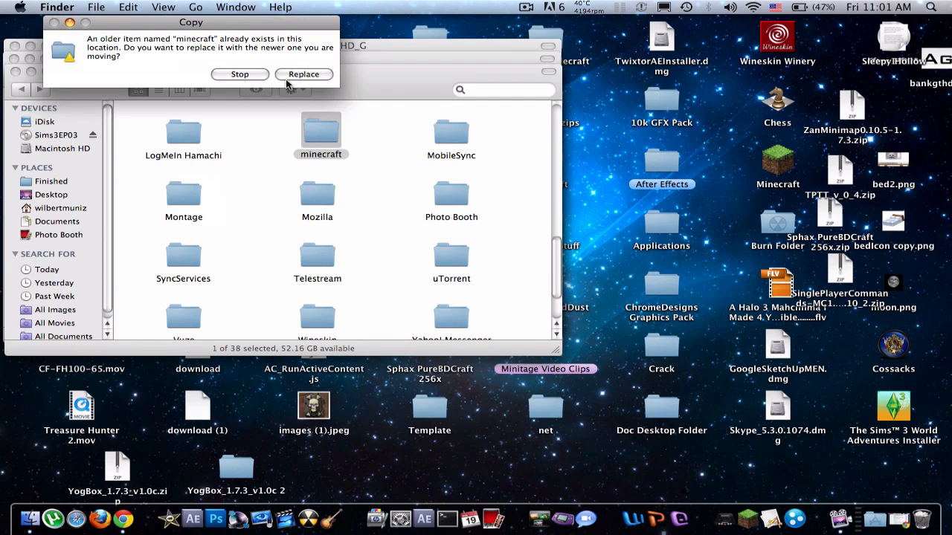
click(304, 74)
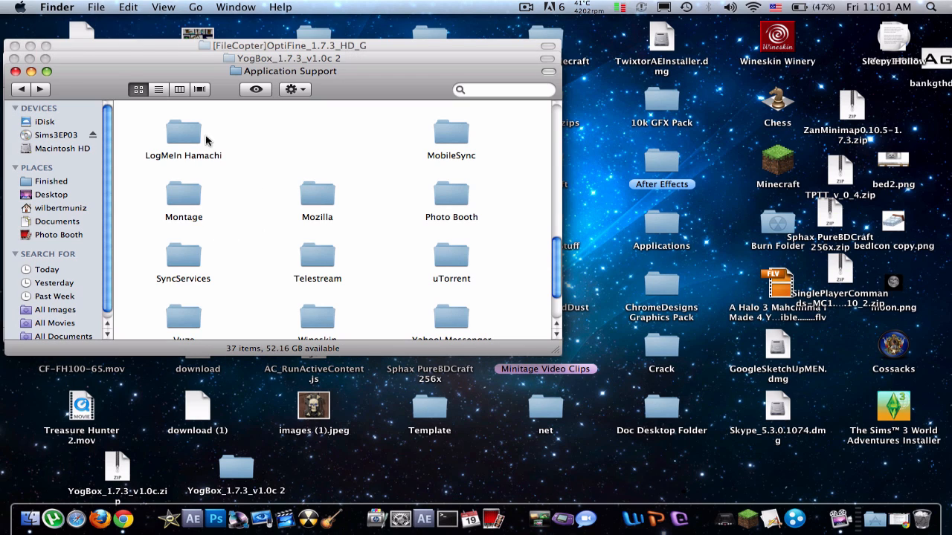
mouse_move(158, 266)
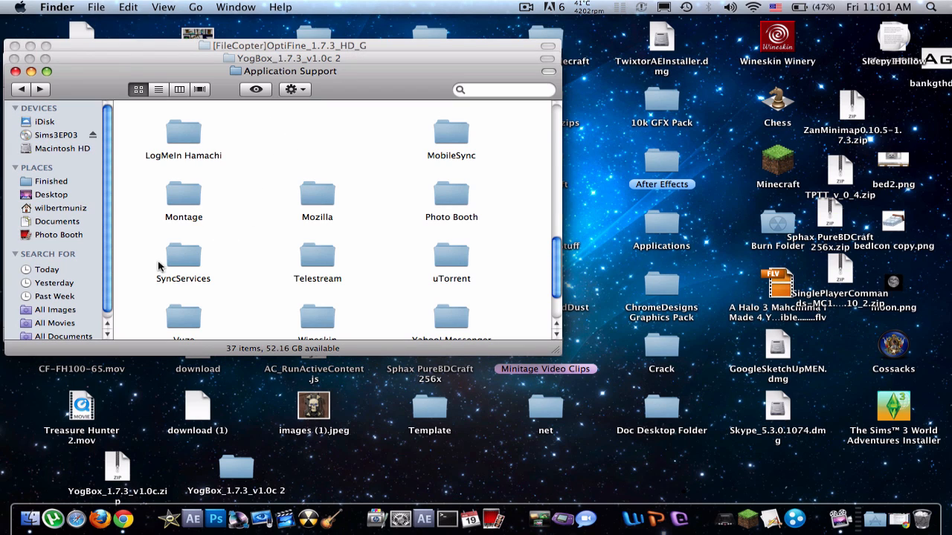
mouse_move(258, 179)
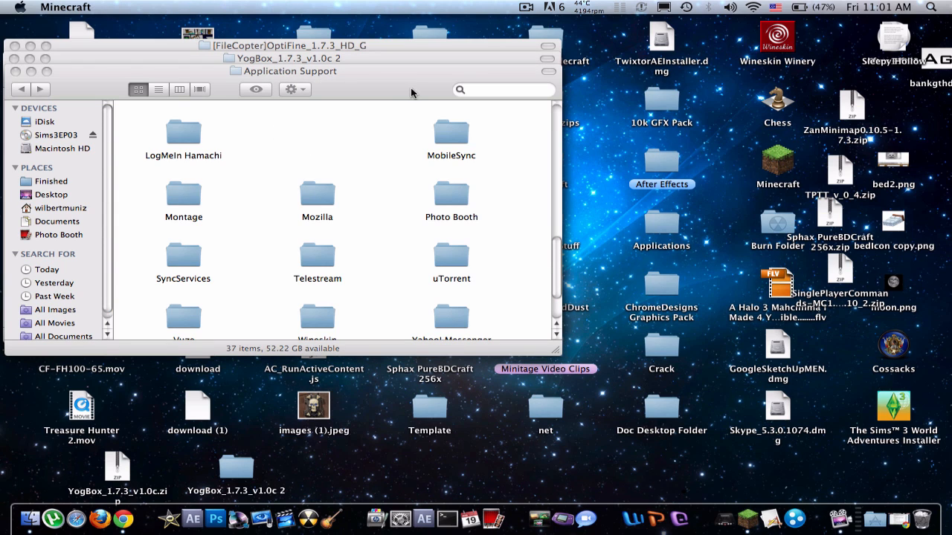
mouse_move(357, 74)
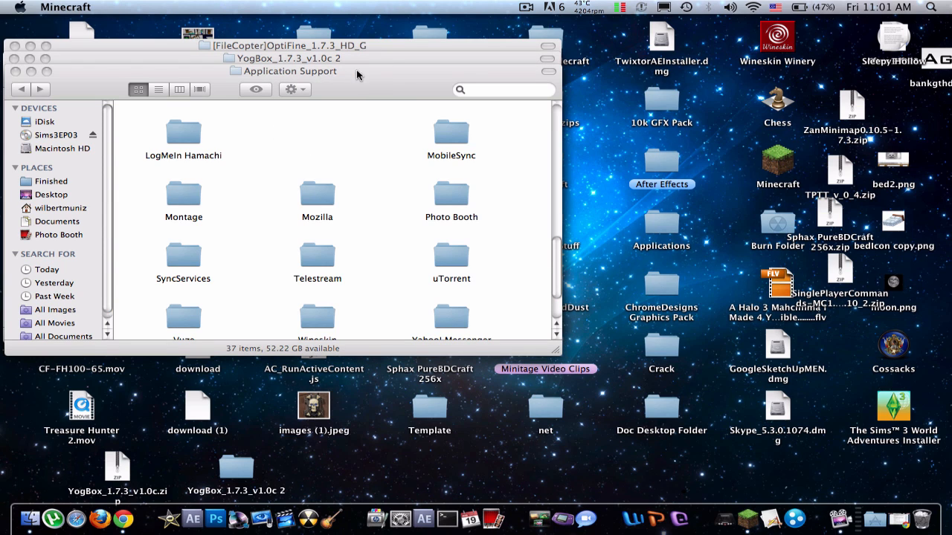
Launch the Minecraft launcher, enter the account credentials and log in
click(317, 130)
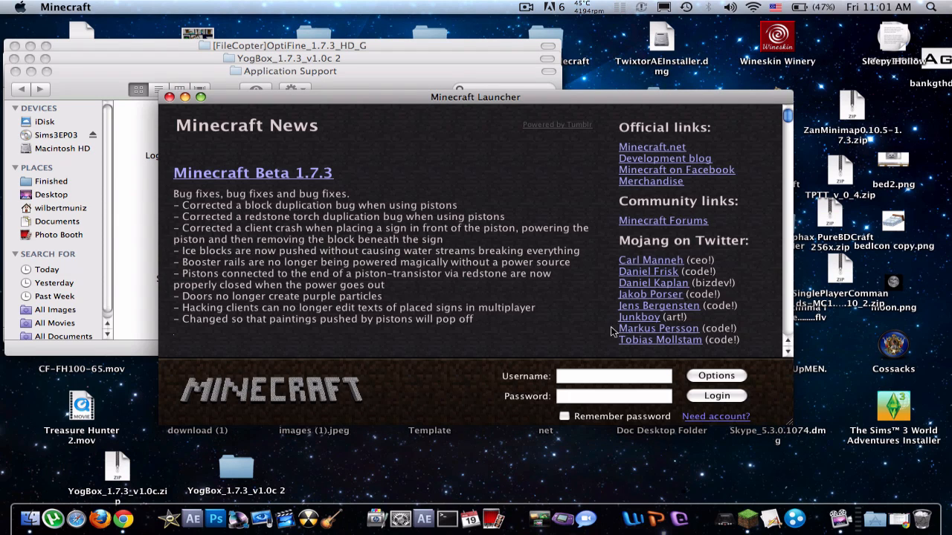
text(heartjesus)
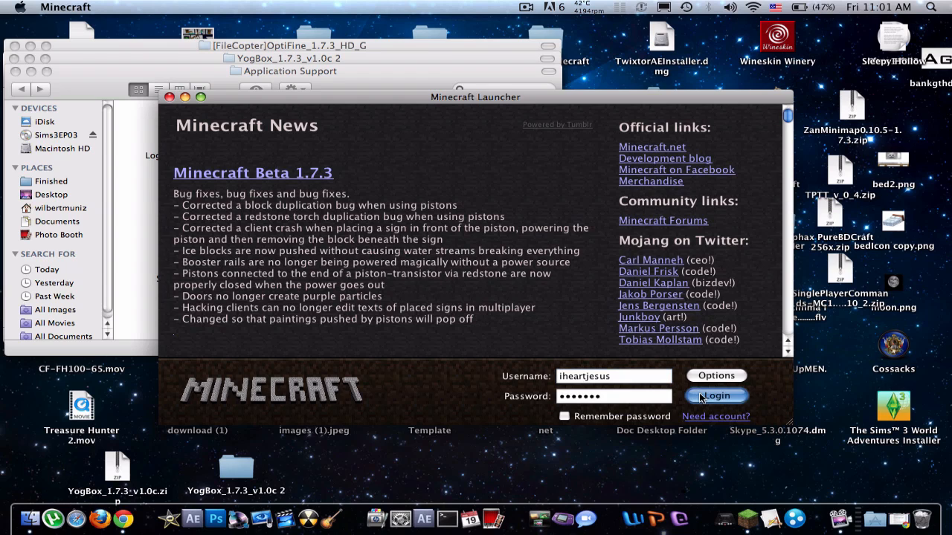
click(715, 395)
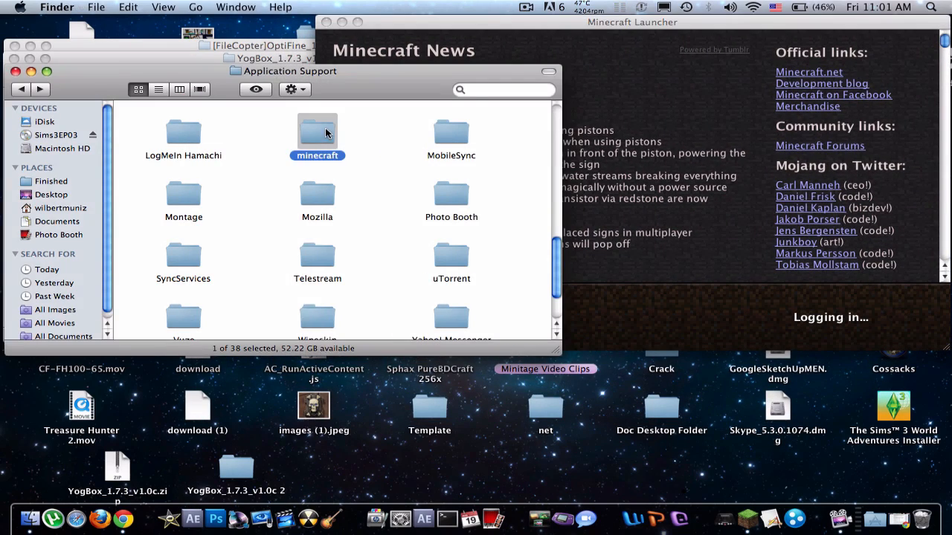
View the regenerated minecraft folder, then quit the Minecraft game window
double_click(316, 131)
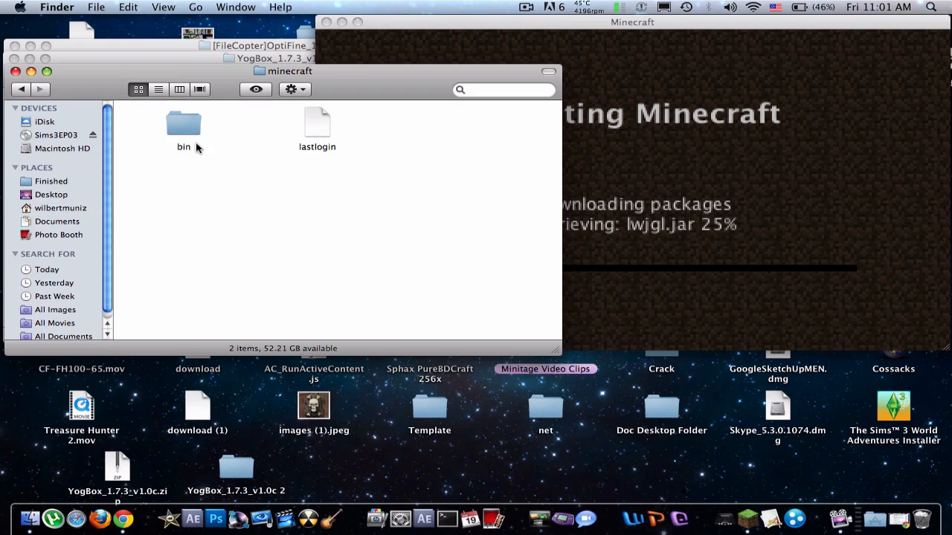
mouse_move(461, 143)
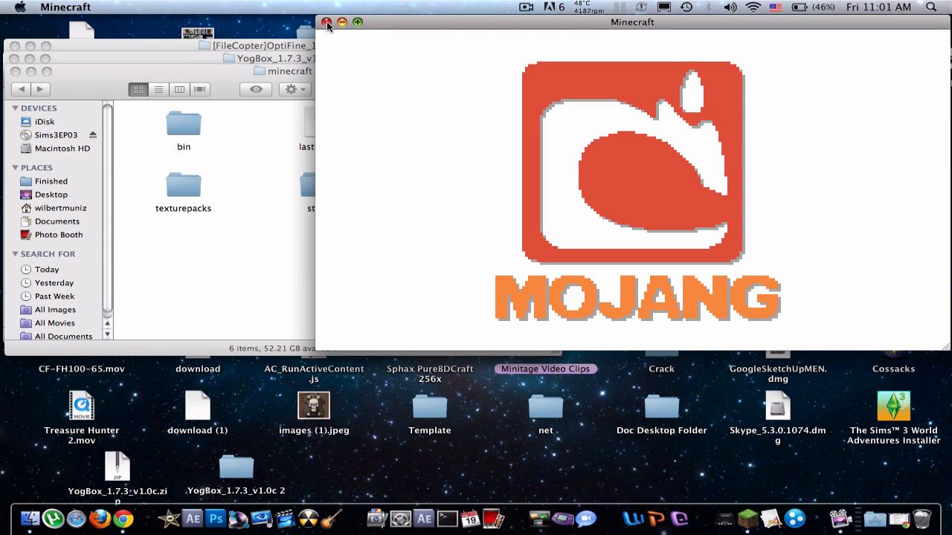
click(327, 22)
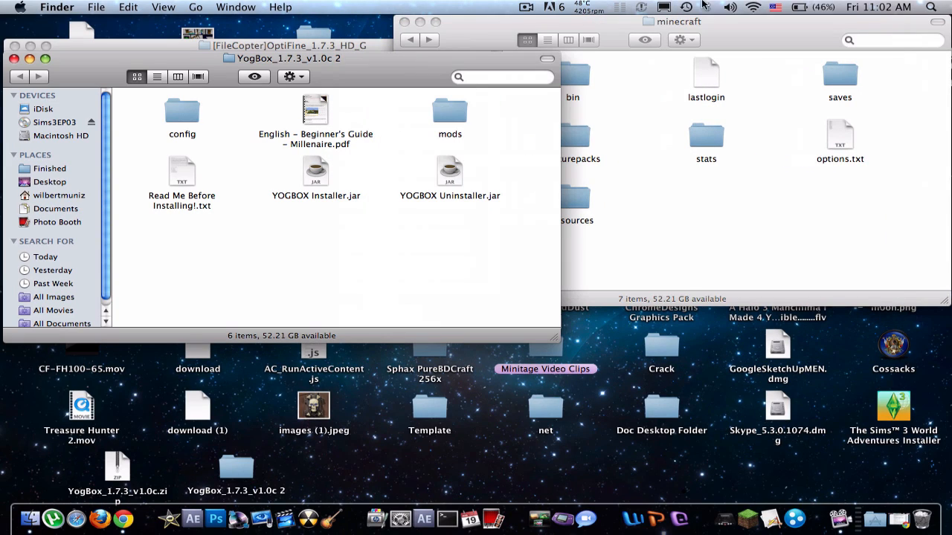
click(931, 6)
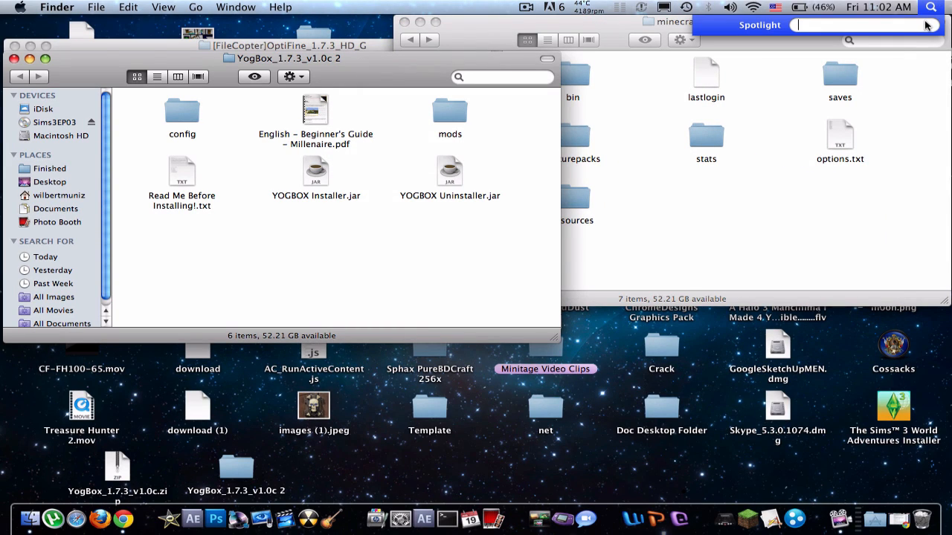
text(java)
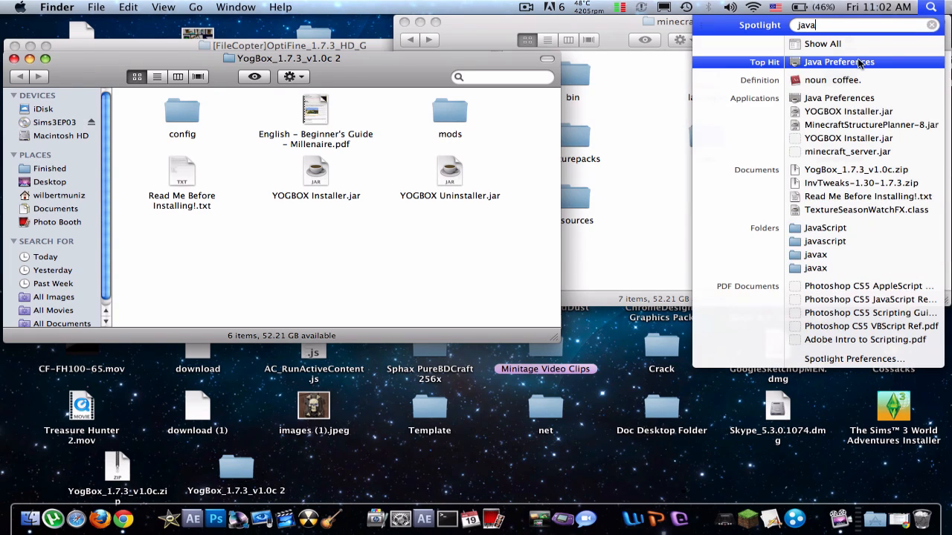
click(839, 63)
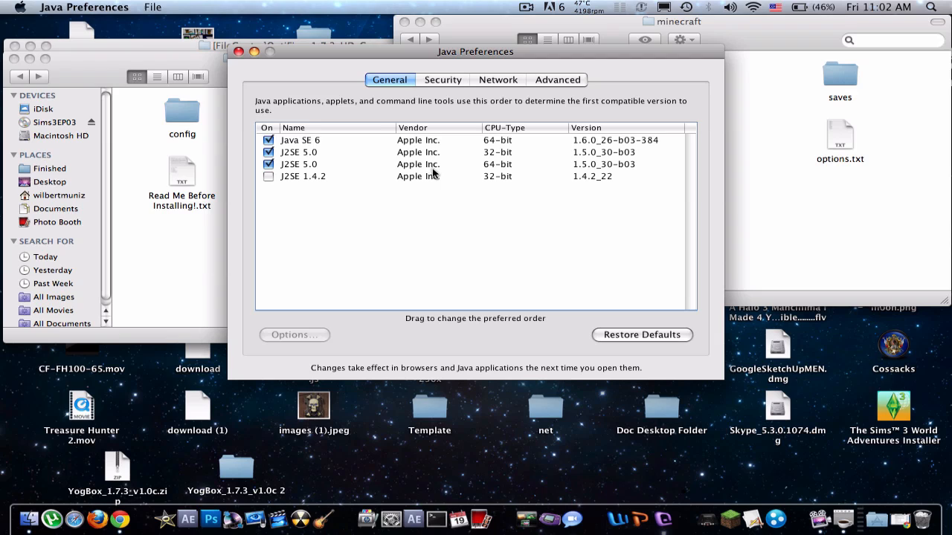
mouse_move(387, 127)
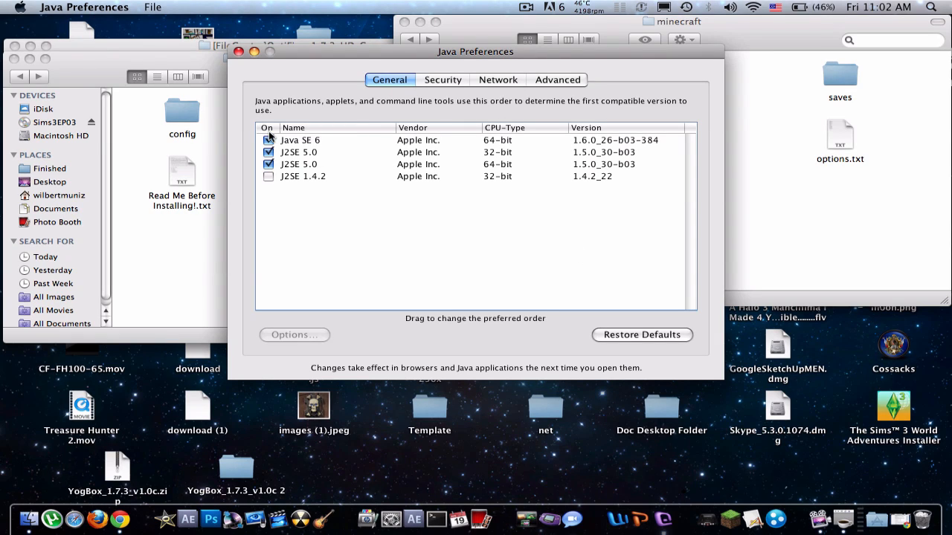
click(268, 140)
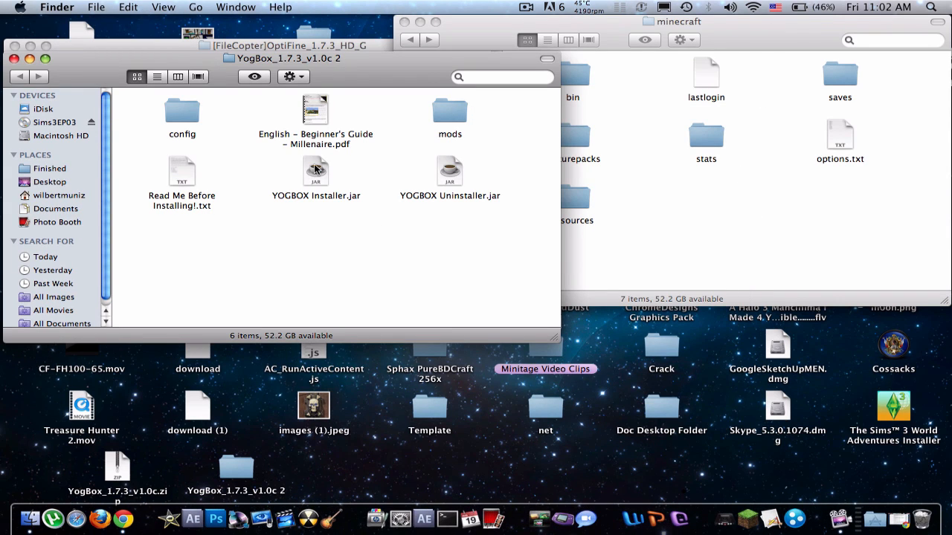
click(316, 173)
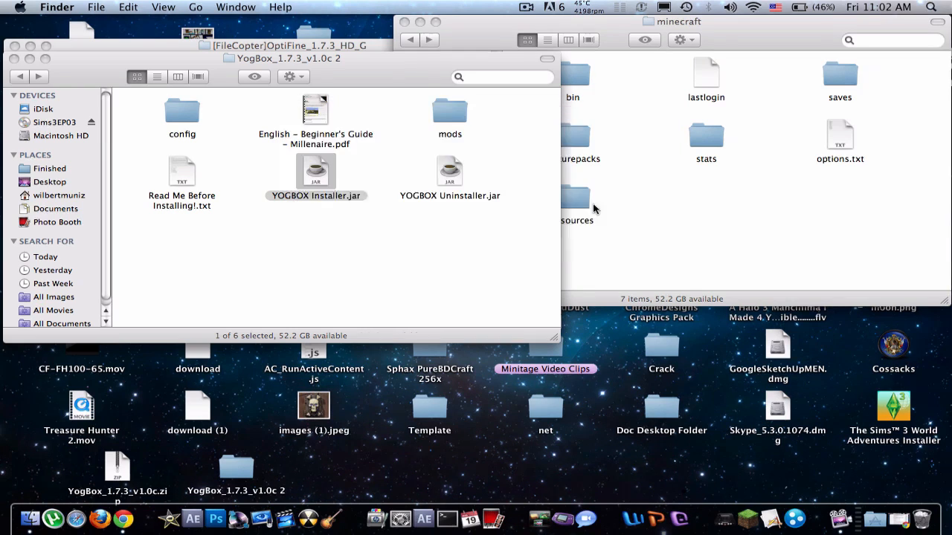
Run YOGBOX Installer.jar and choose the Custom optional-mod preset
double_click(315, 173)
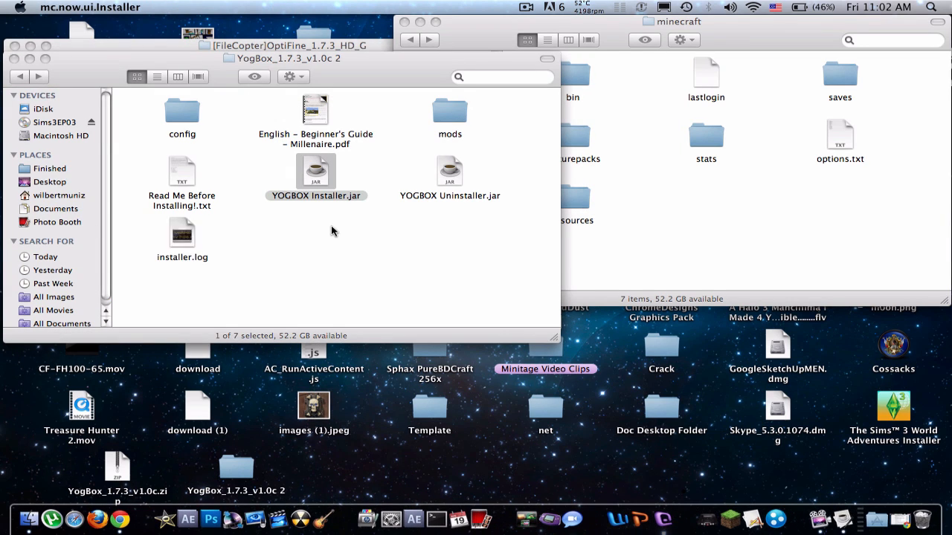
double_click(316, 171)
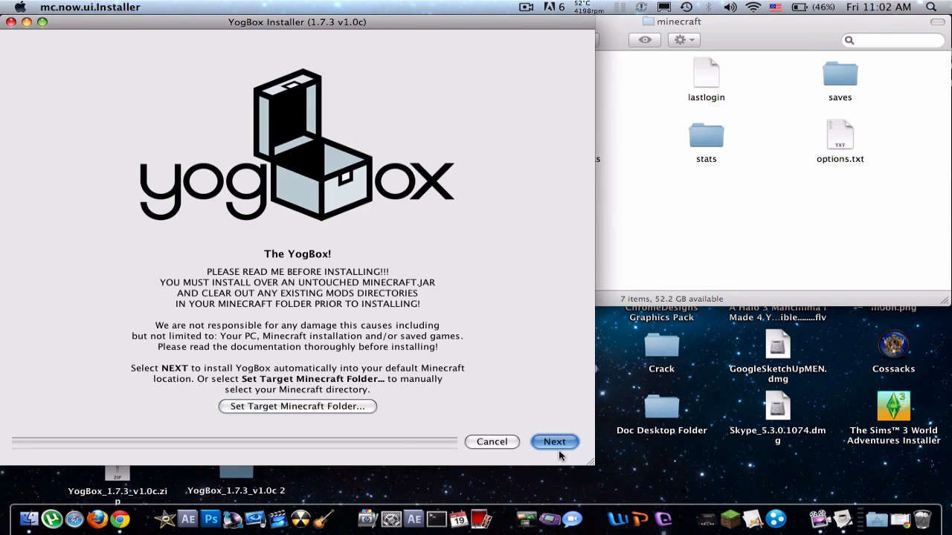
click(553, 442)
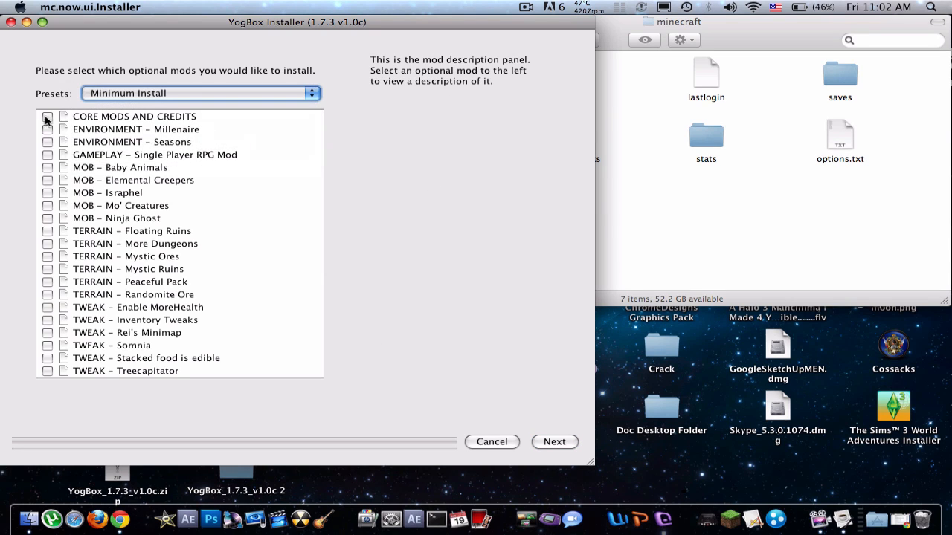
click(47, 154)
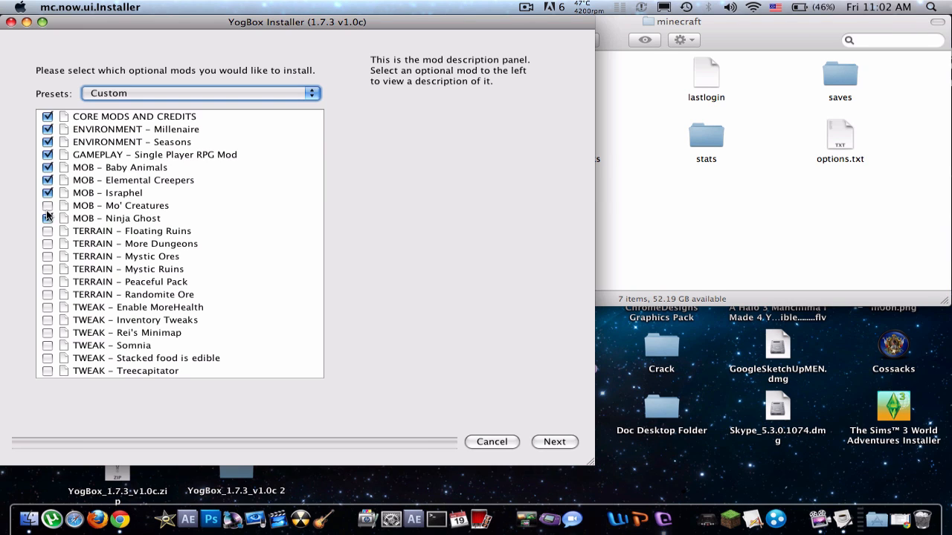
Include the Ninja Ghost mob mod and Somnia tweak, then finish the install
click(47, 217)
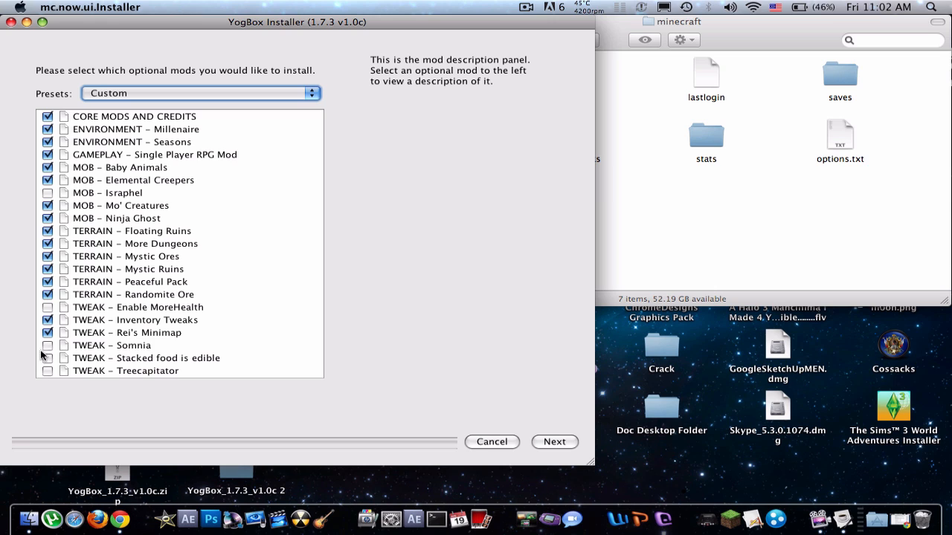
click(48, 357)
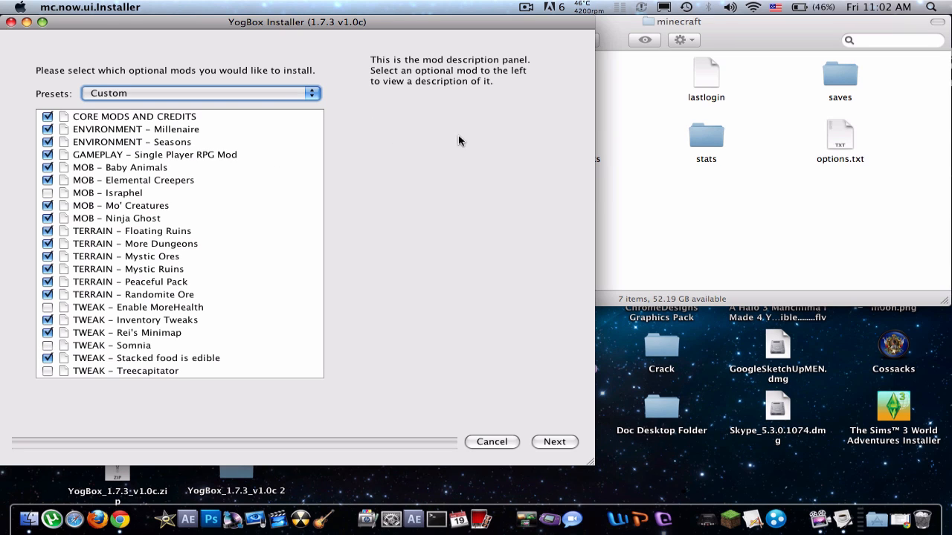
click(554, 442)
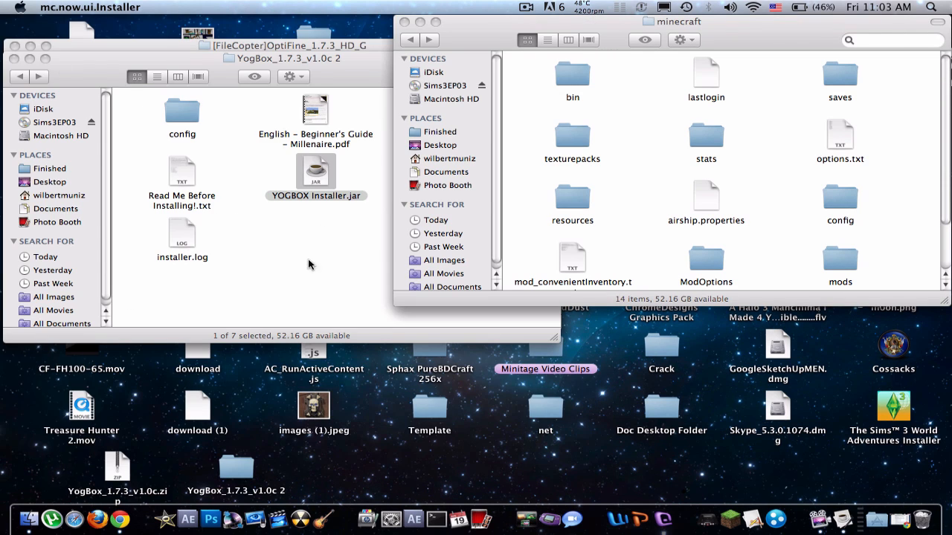
mouse_move(549, 71)
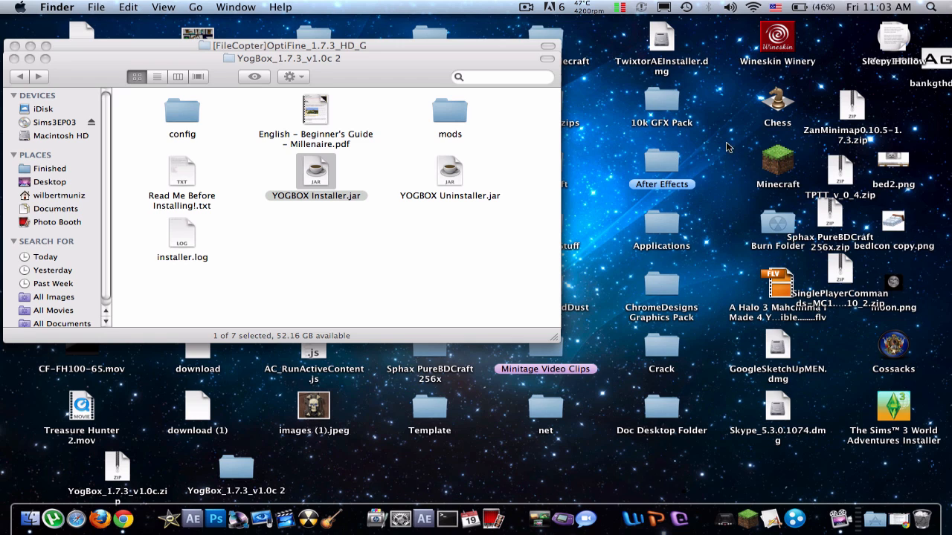
Show the Minecraft app's package contents, enter Contents and open Info.plist
right_click(776, 163)
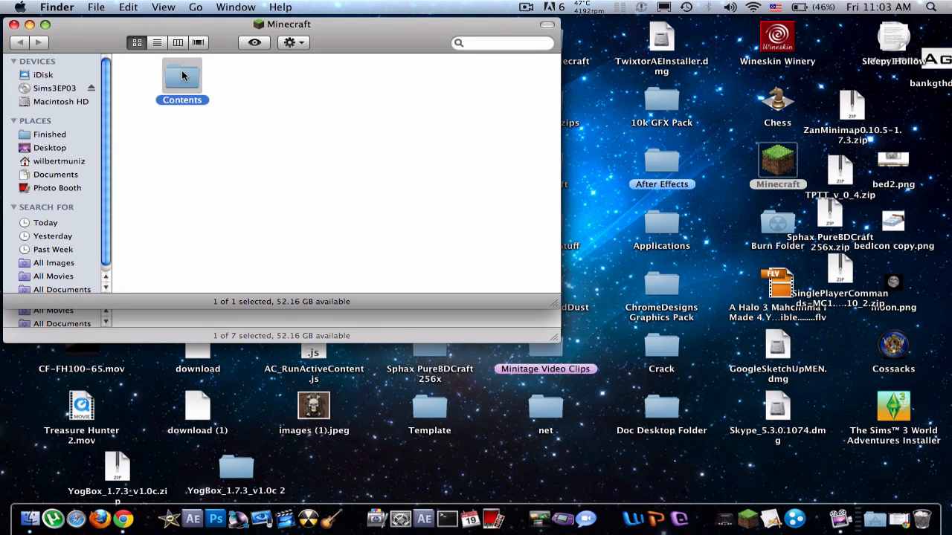
double_click(182, 78)
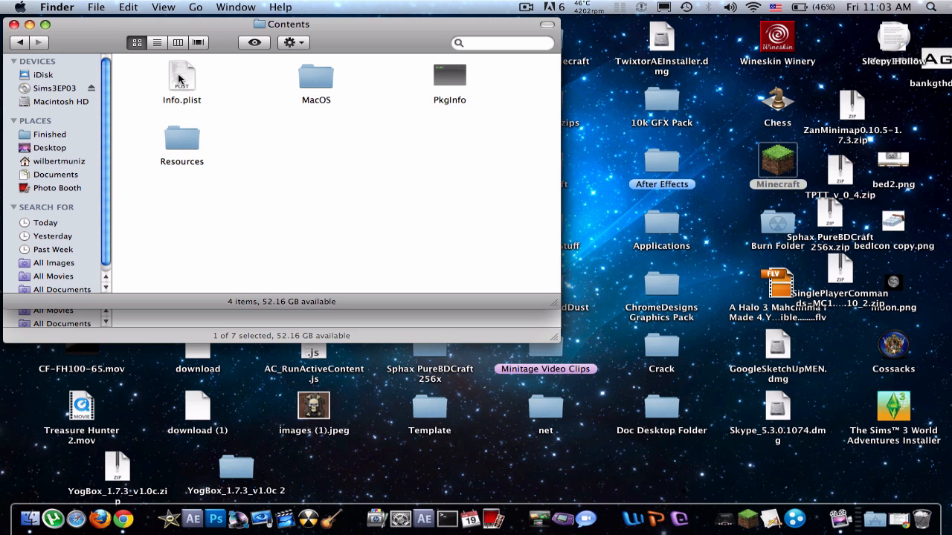
double_click(182, 77)
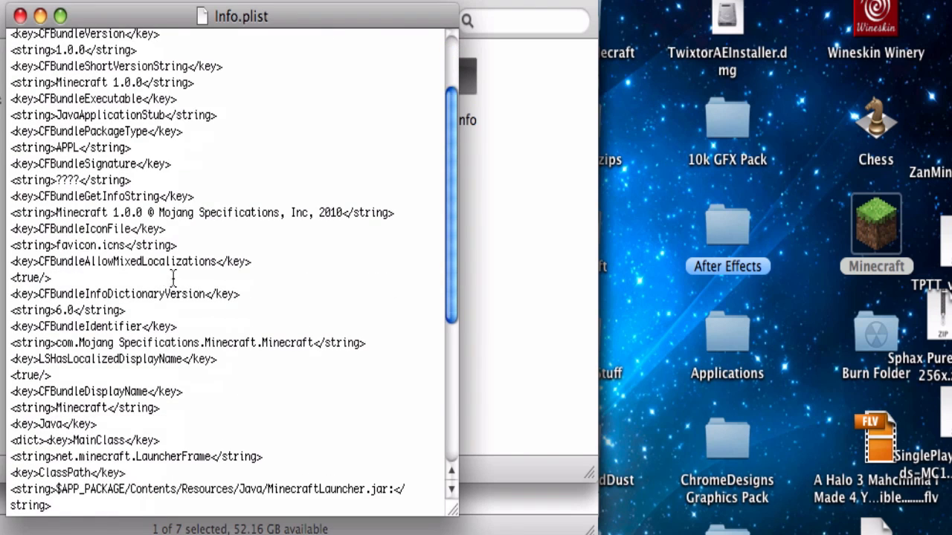
Change JVMVersion to 1.6+ in Info.plist, then close it choosing Don't Save
scroll(down, 3)
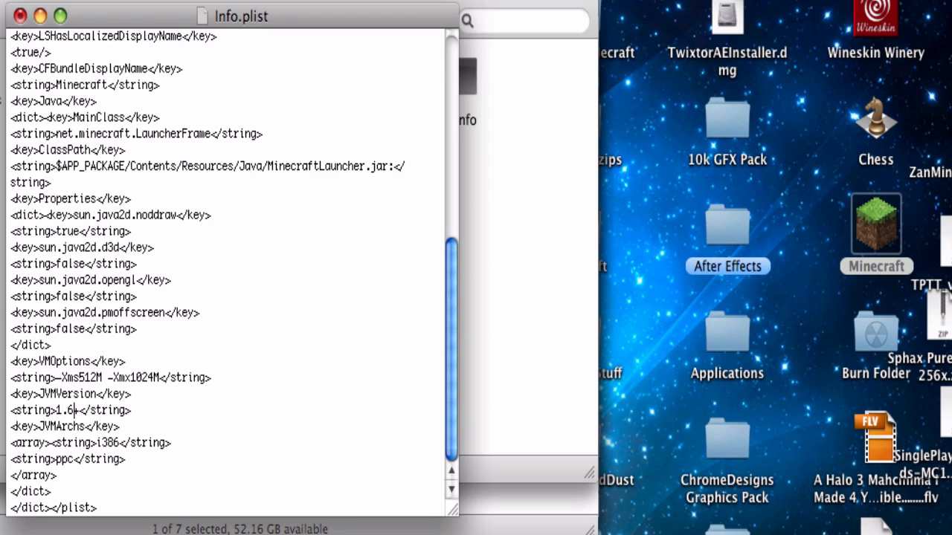
text(+)
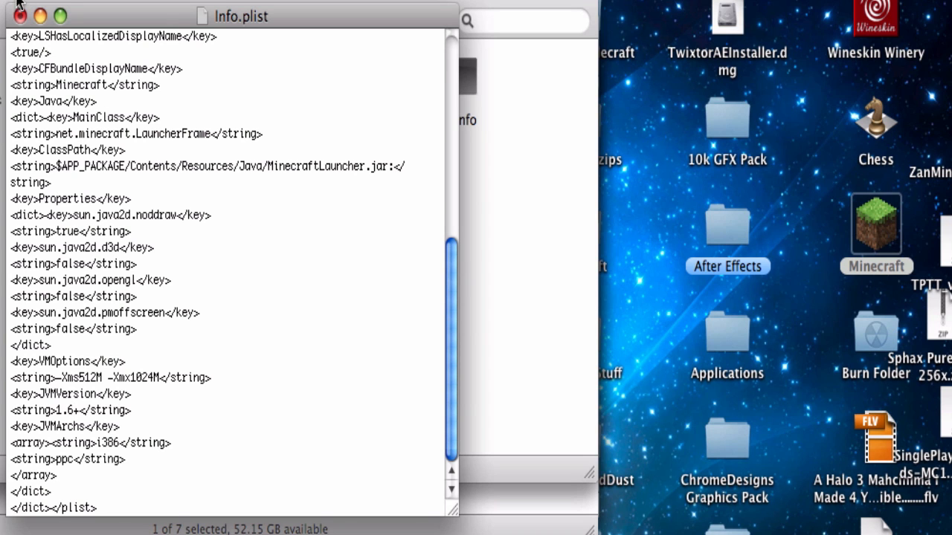
click(20, 14)
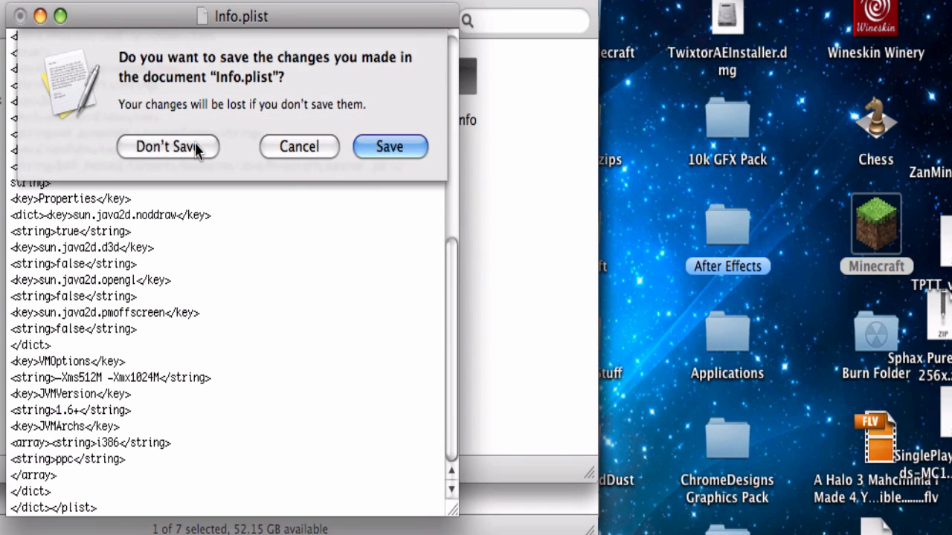
click(166, 146)
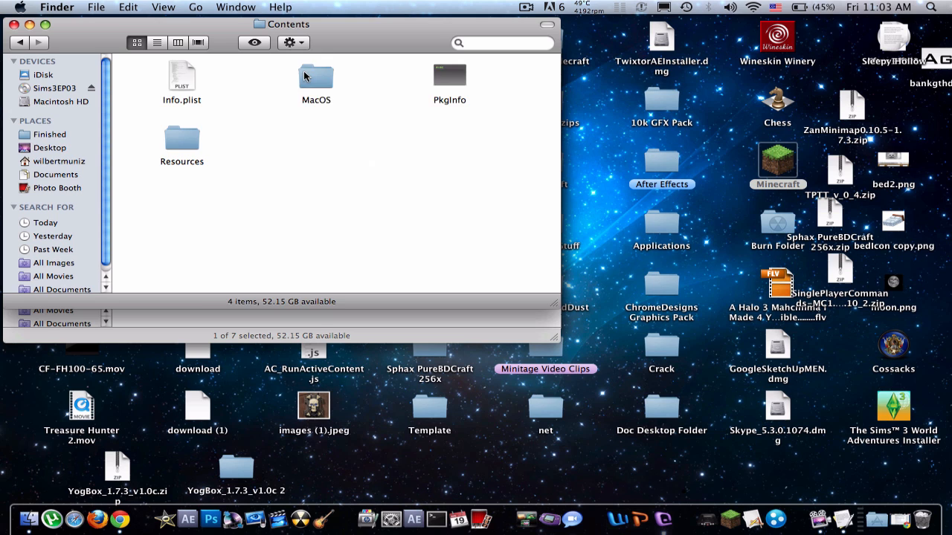
Switch Contents to list view and expand MacOS to reveal JavaApplicationStub
double_click(315, 77)
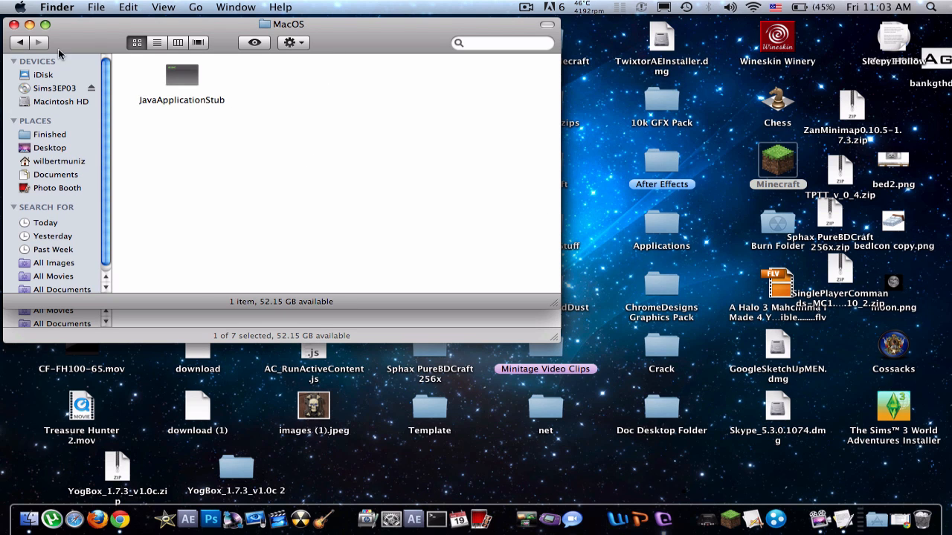
click(163, 6)
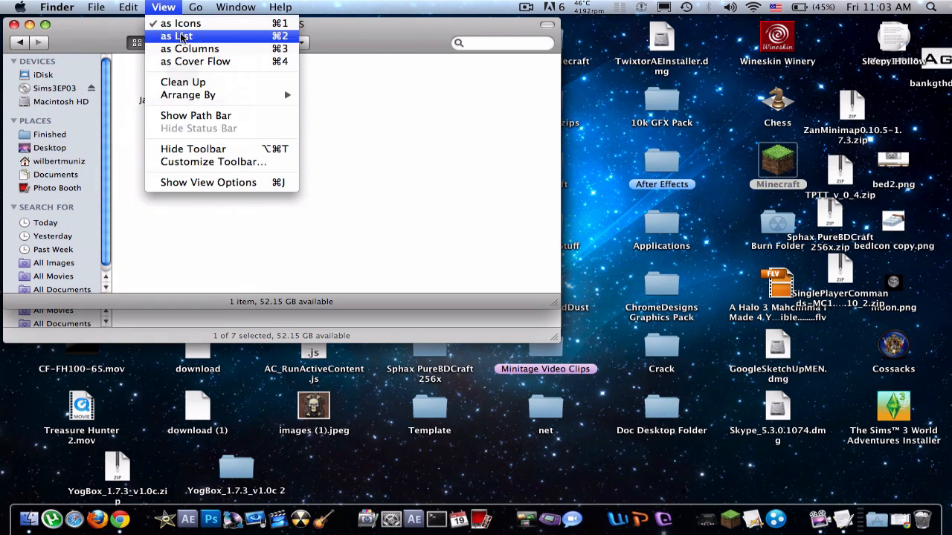
click(175, 36)
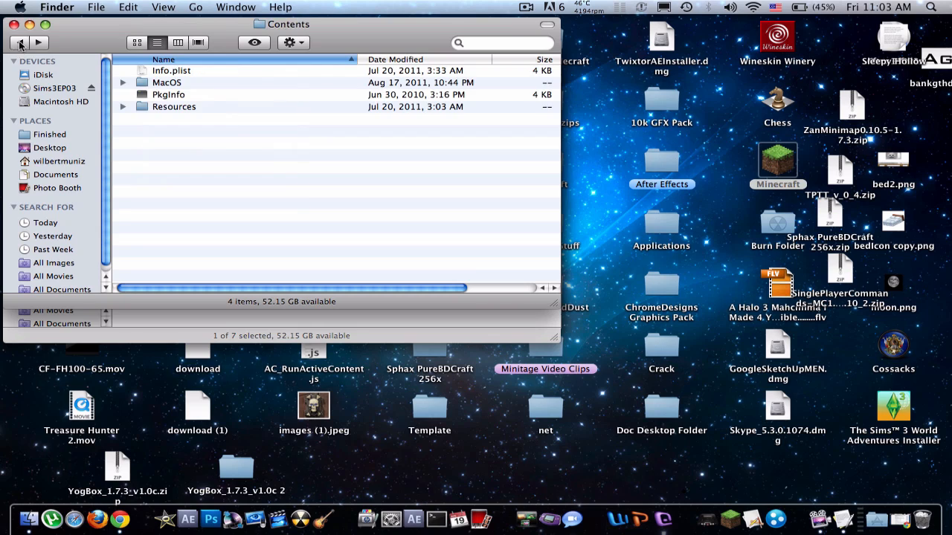
mouse_move(266, 178)
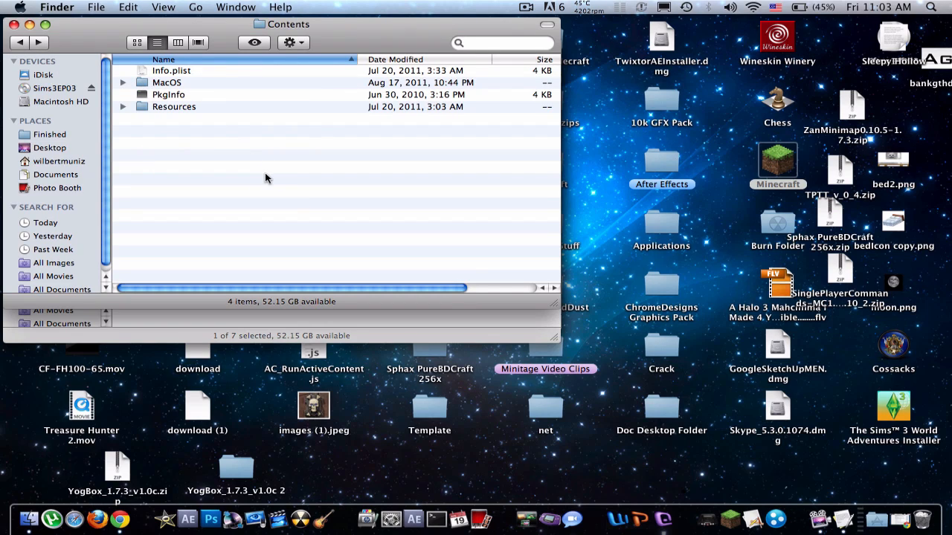
click(122, 83)
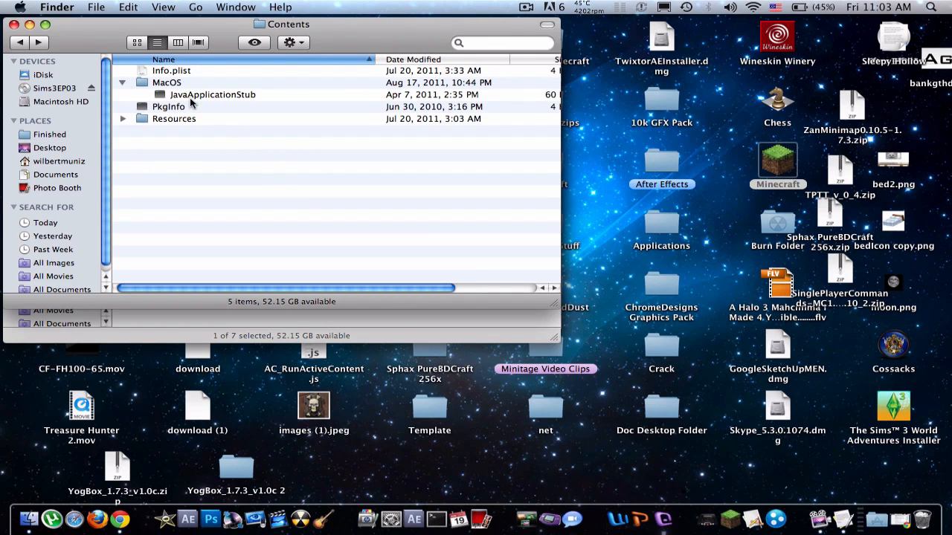
mouse_move(277, 108)
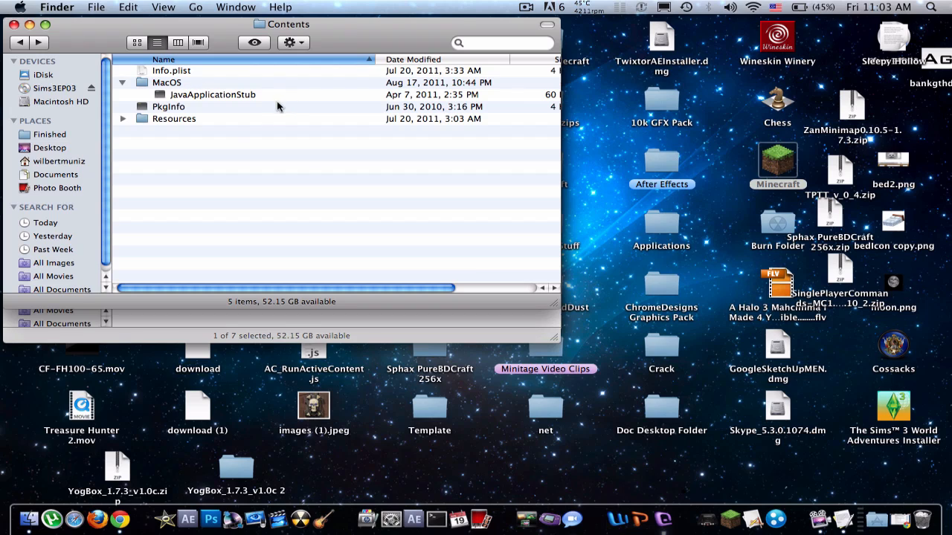
mouse_move(310, 194)
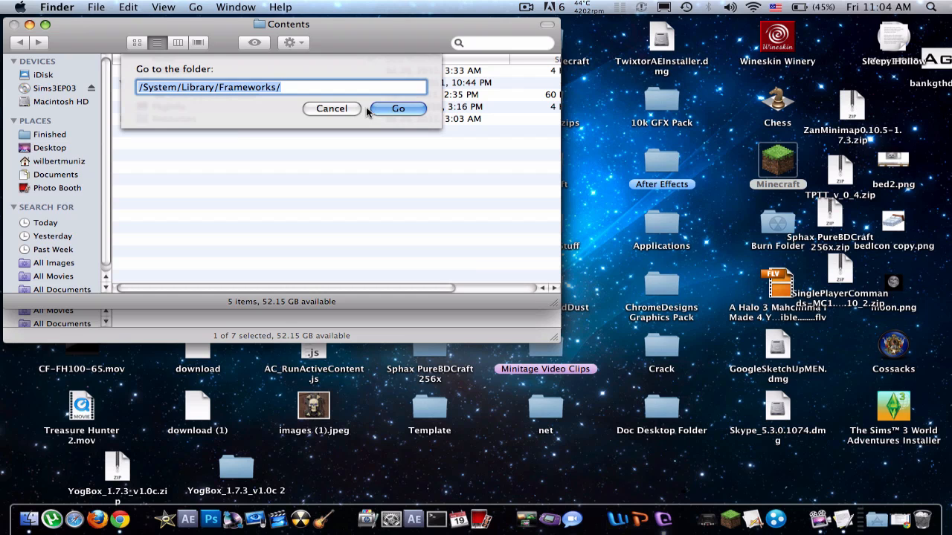
Go to folder /System/Library/Frameworks/JavaVM.framework/Versions/A/Resources/MacOS
click(527, 6)
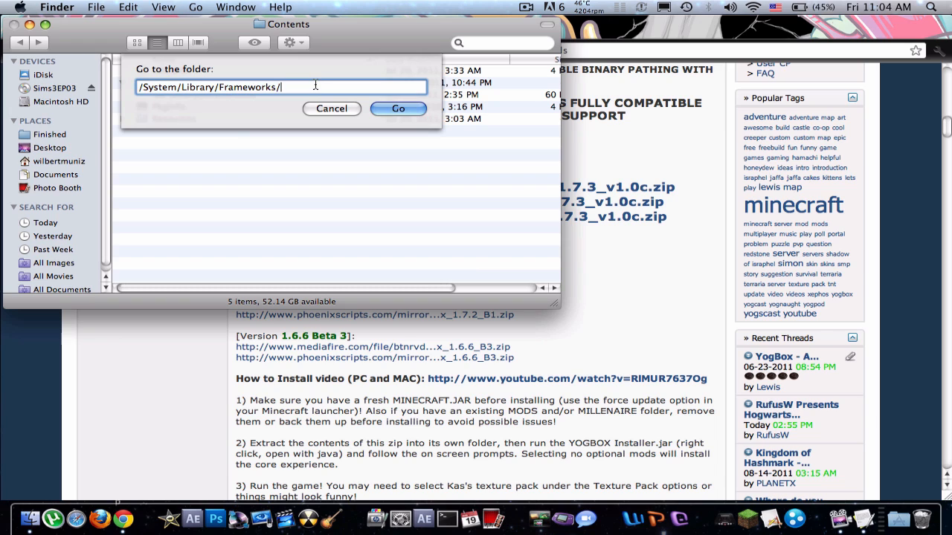
text(JavaVM.framework/Versions/A/Resources/MacOS)
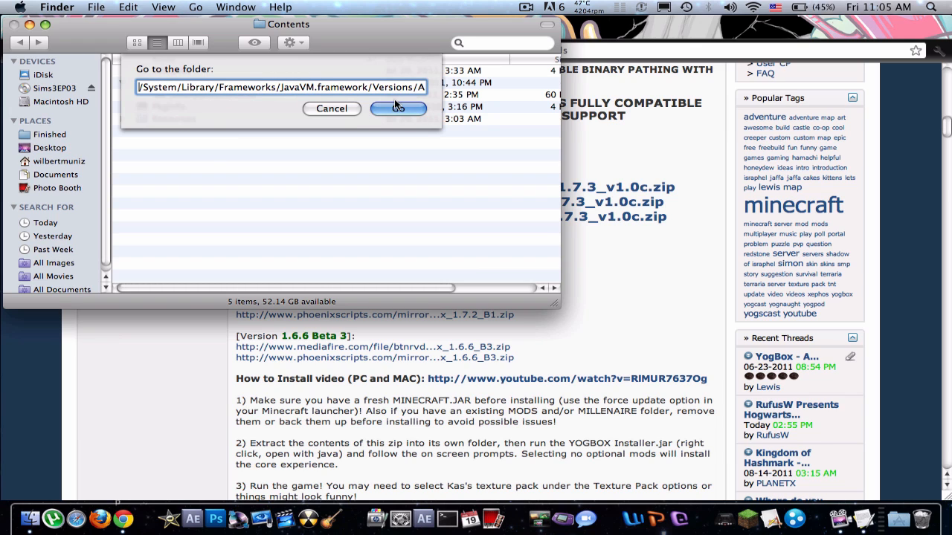
click(399, 107)
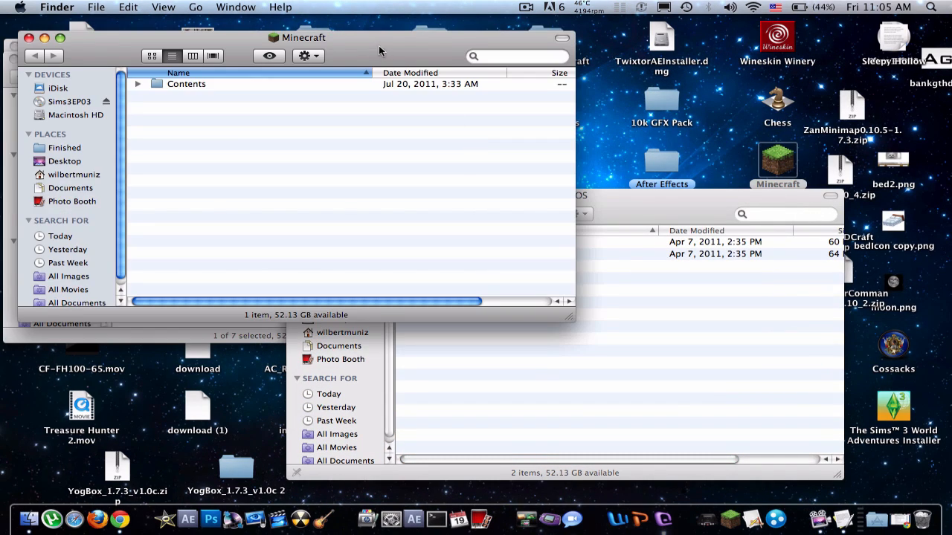
Copy the framework's JavaApplicationStub into the Minecraft app's Contents/MacOS folder
click(137, 83)
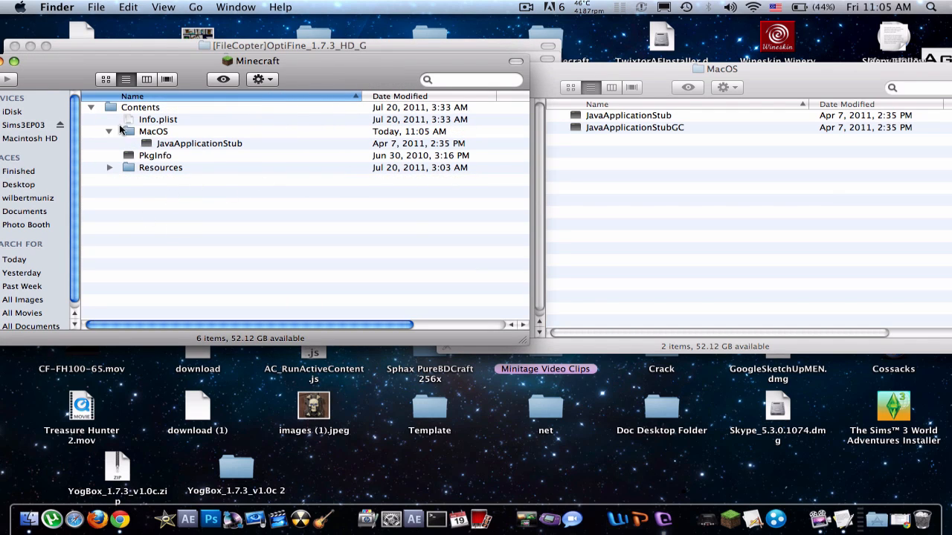
click(109, 131)
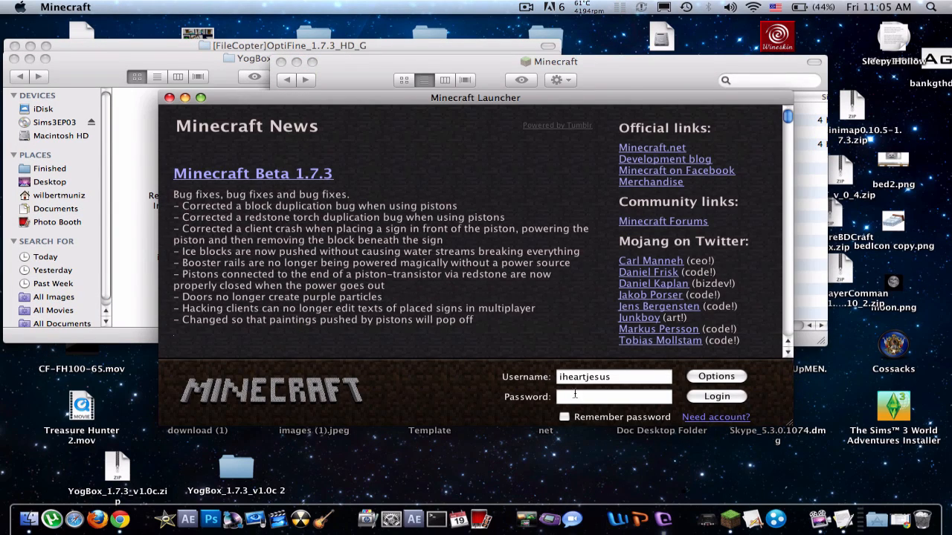
Log in to the Minecraft account with the entered password
text(•••••)
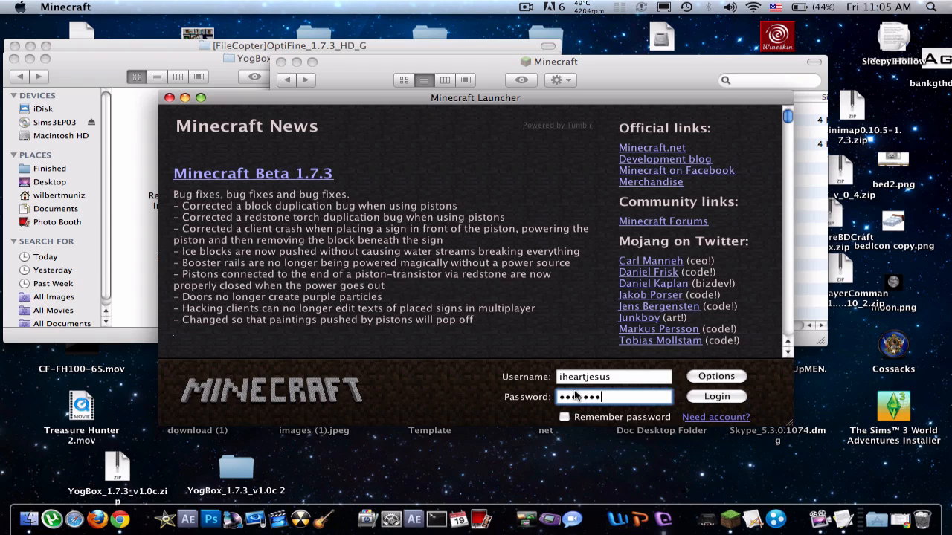
click(715, 395)
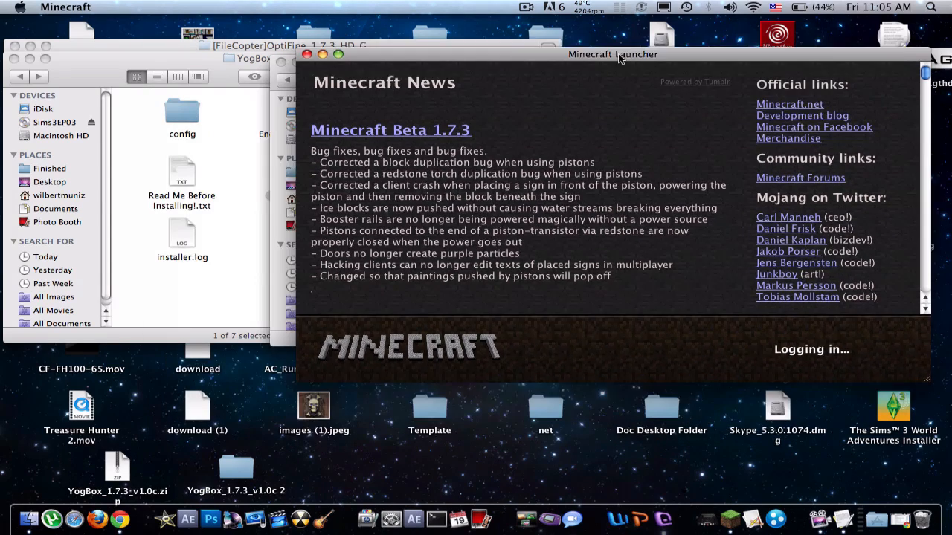
drag(613, 53, 557, 26)
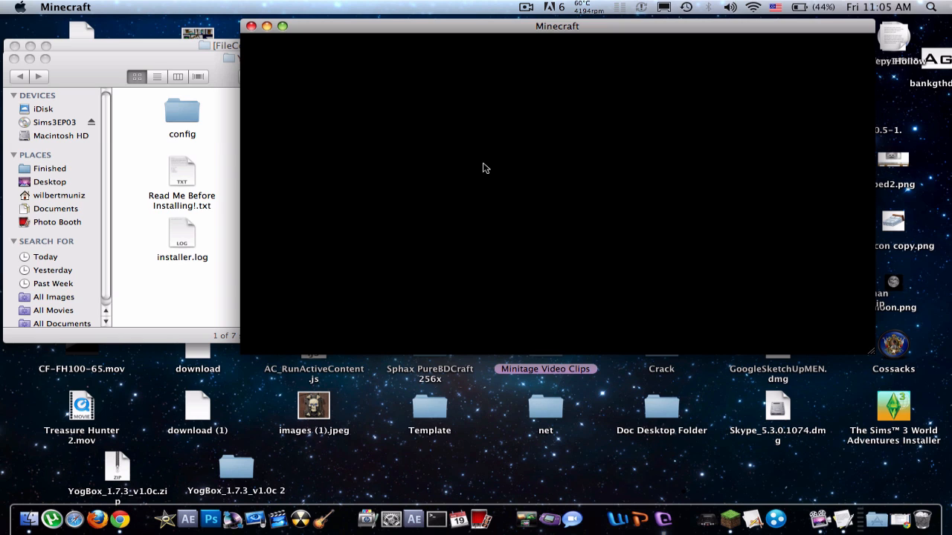
mouse_move(518, 190)
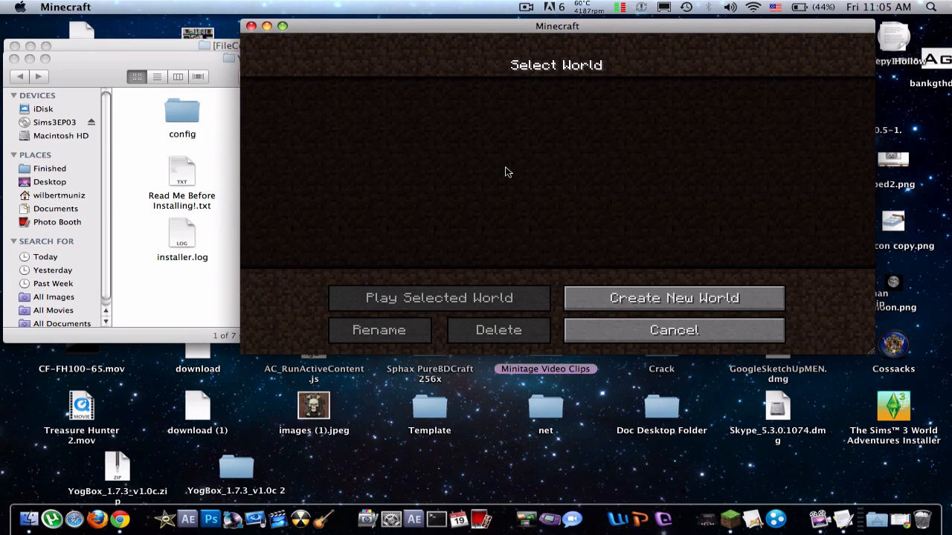
Create and enter a new world named gphd from the seed 'That was ez'
click(672, 298)
text(Ne)
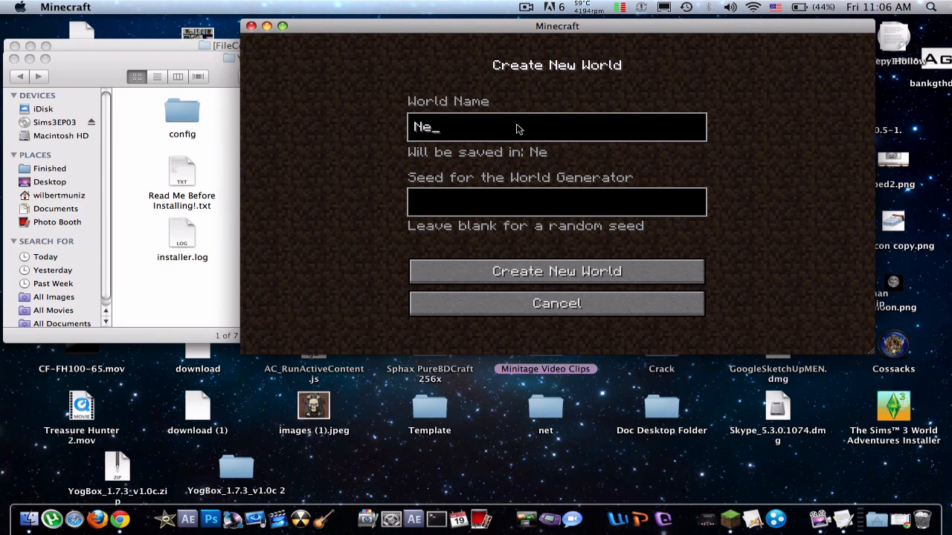
click(556, 202)
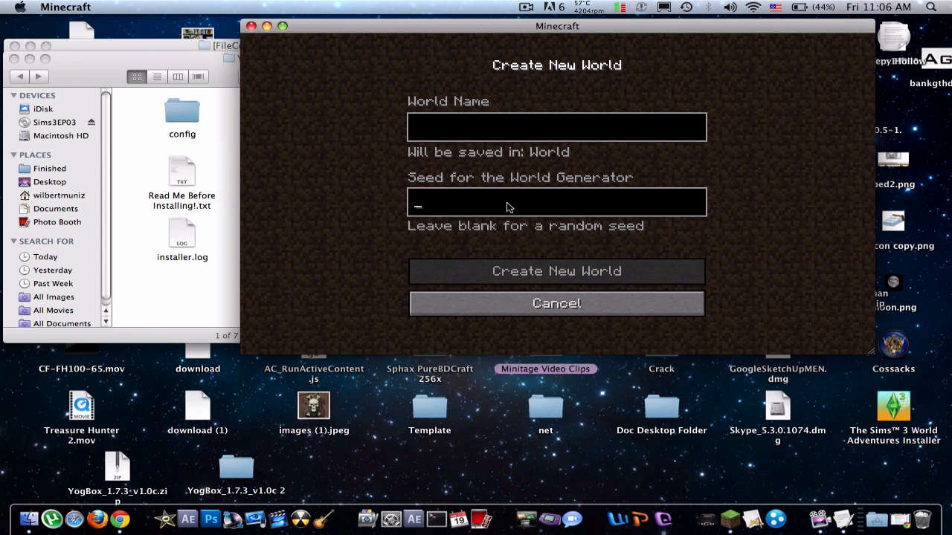
text(That)
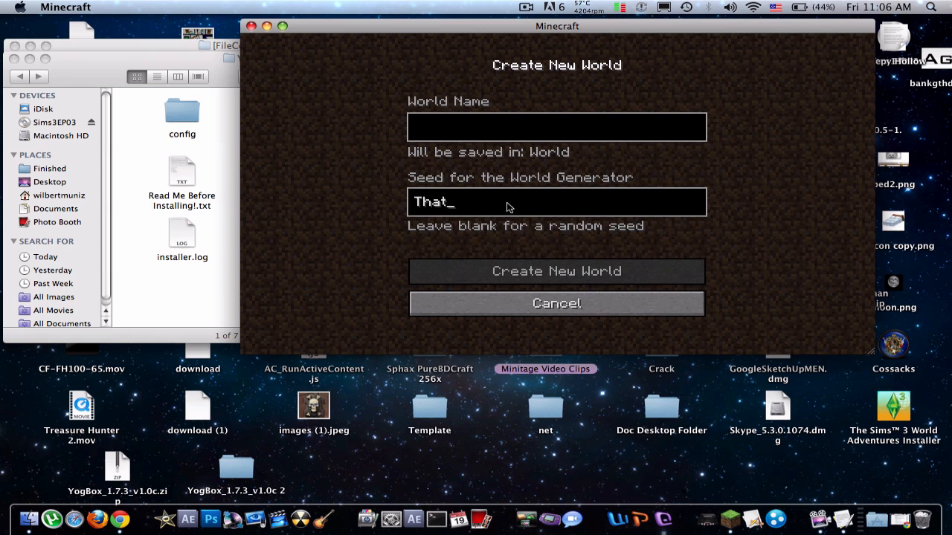
text(was ez)
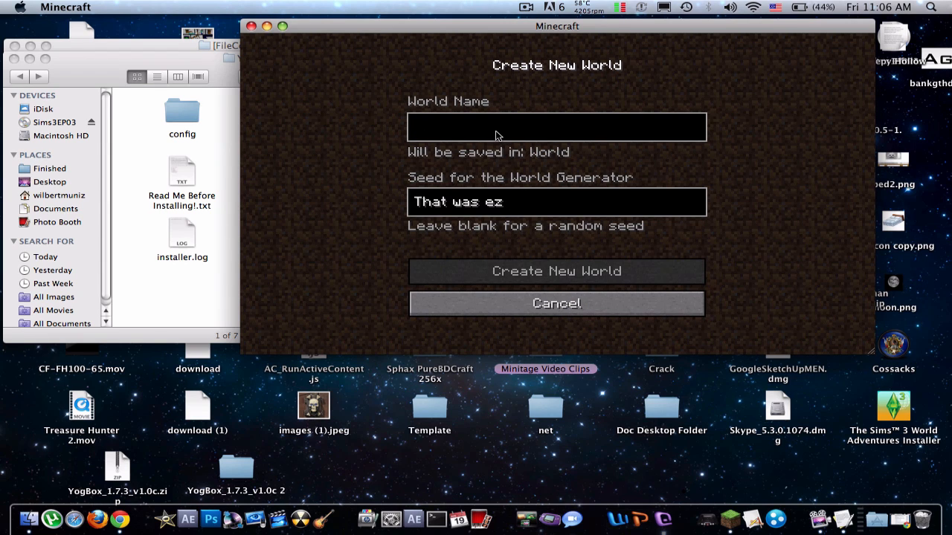
text(g)
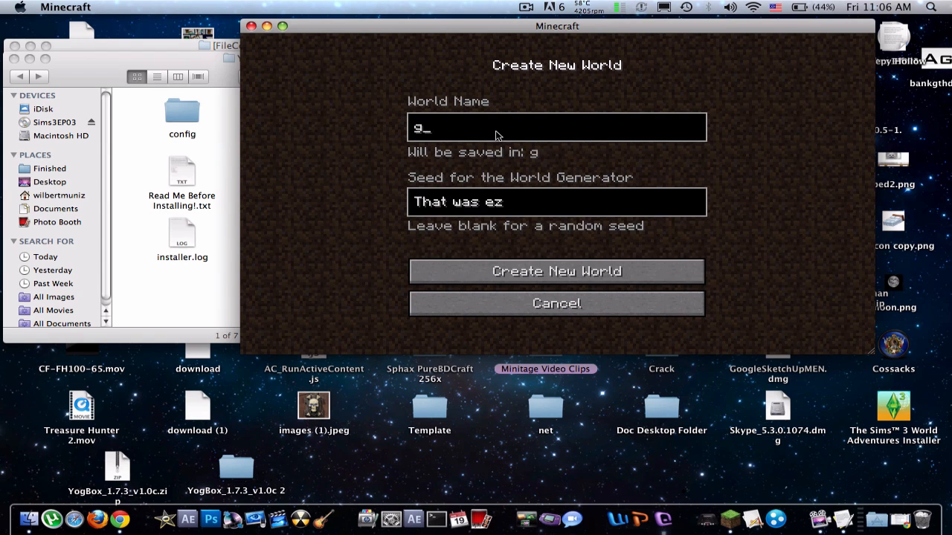
text(phd)
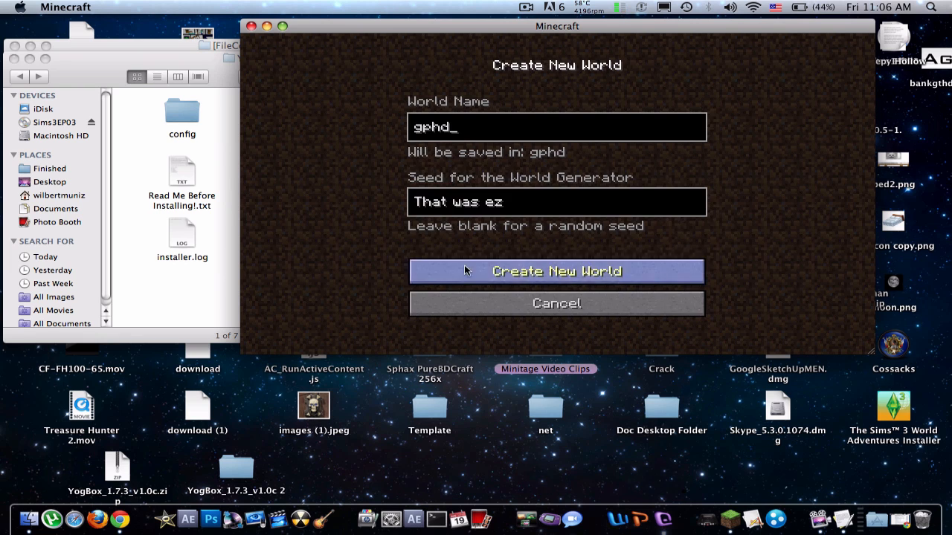
click(556, 270)
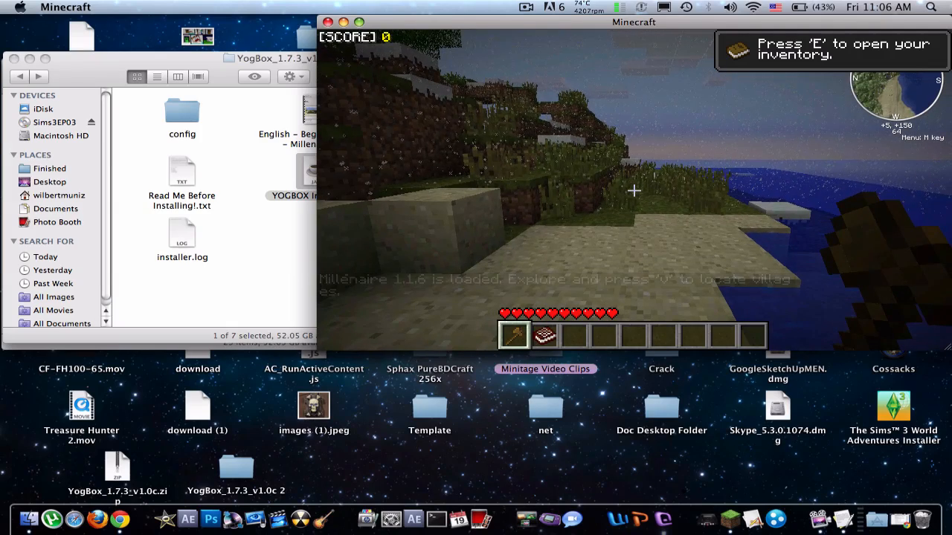
Save and quit the gphd world, leaving the Finder home folder showing
key(Escape)
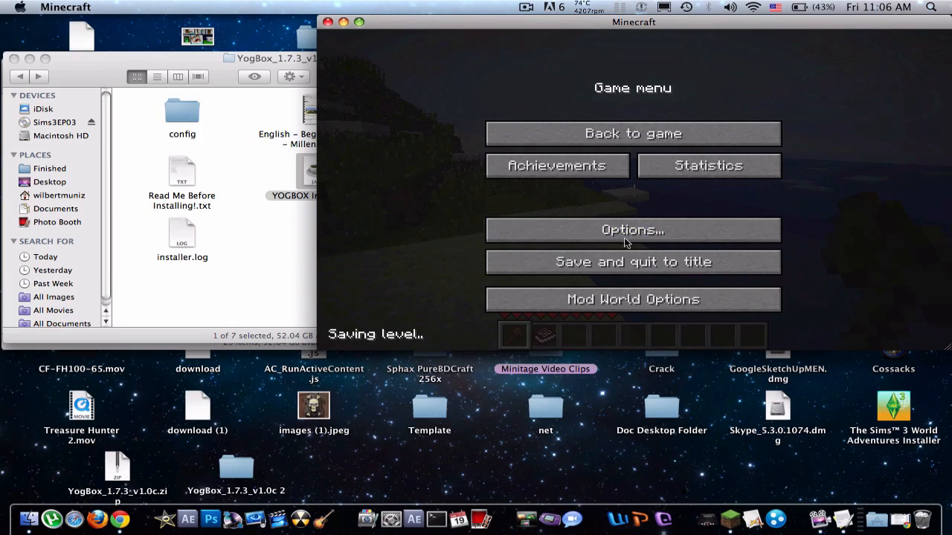
click(632, 262)
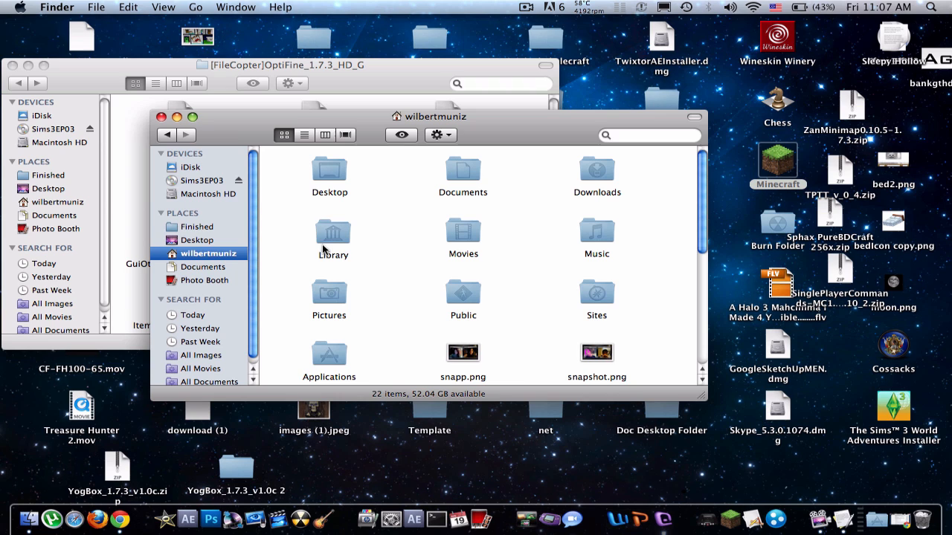
In Library's bin folder, make a compressed copy of minecraft.jar
double_click(334, 232)
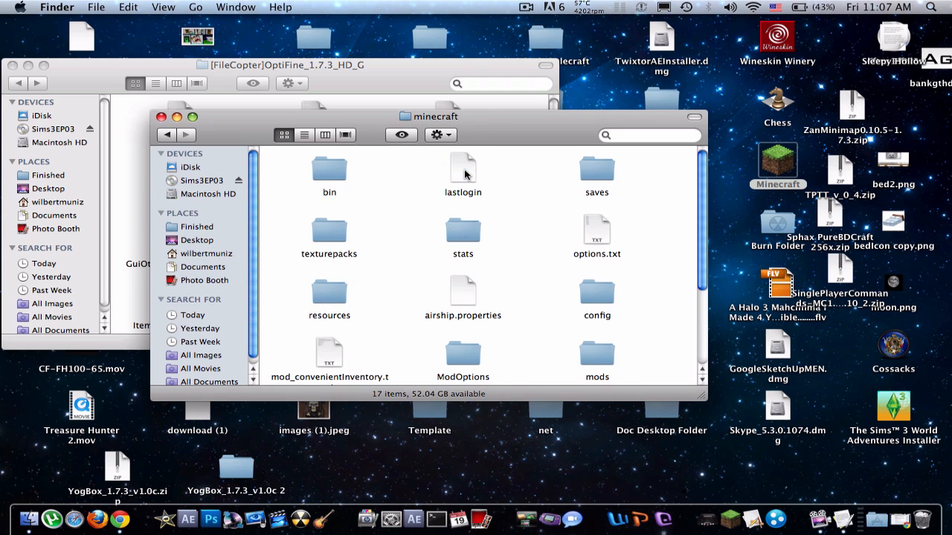
double_click(328, 166)
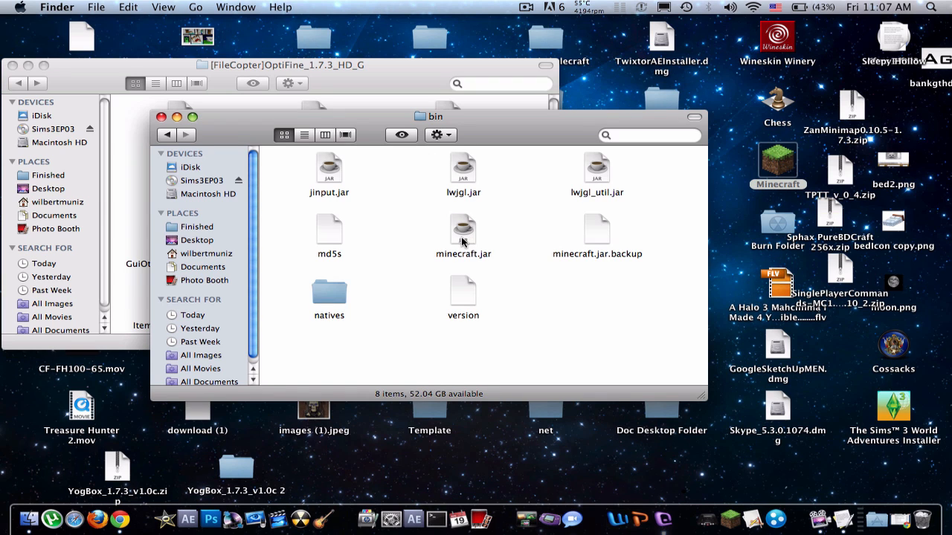
mouse_move(476, 241)
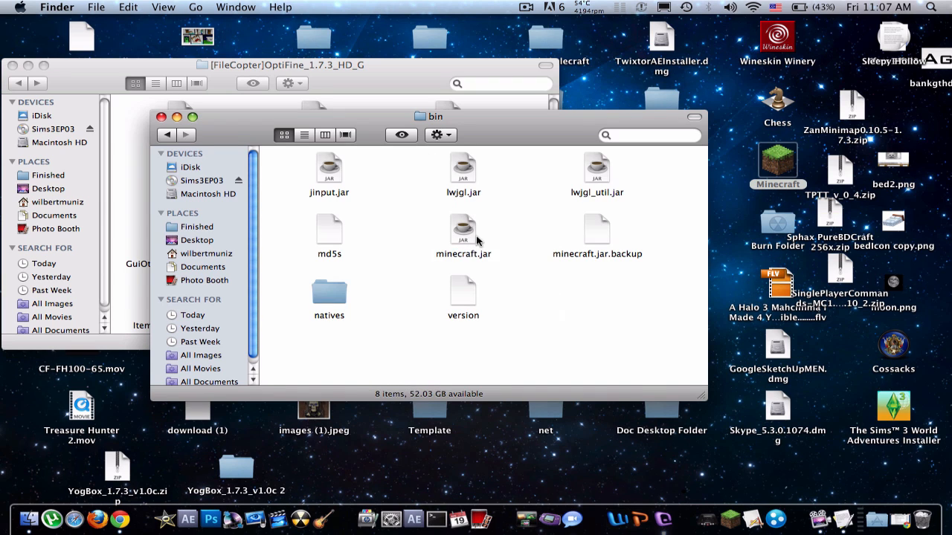
right_click(462, 229)
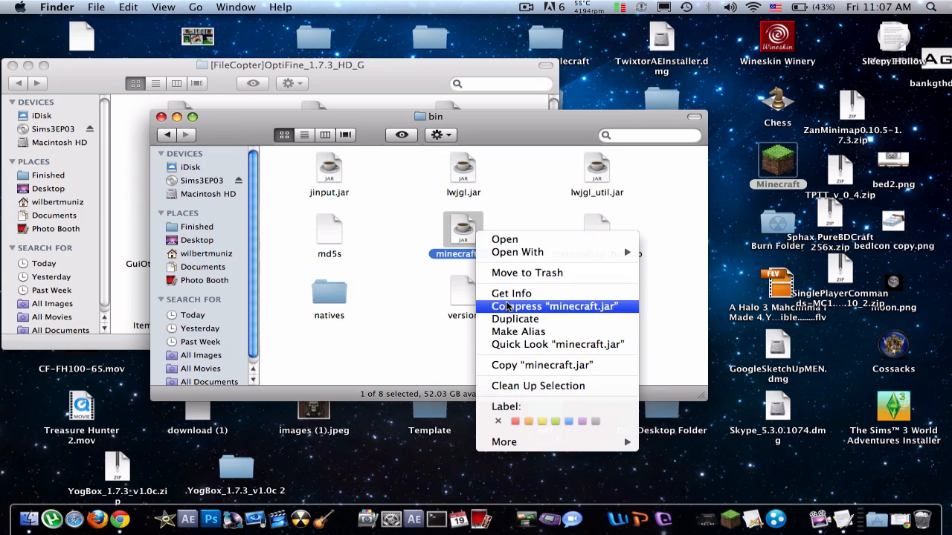
click(557, 306)
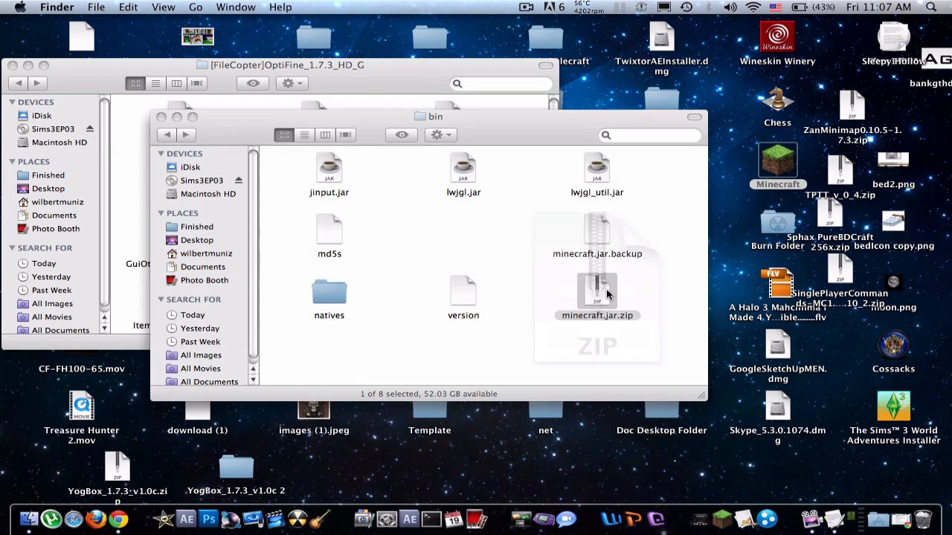
Unpack minecraft.jar.zip into a folder and view its 861 files sorted by name
double_click(598, 290)
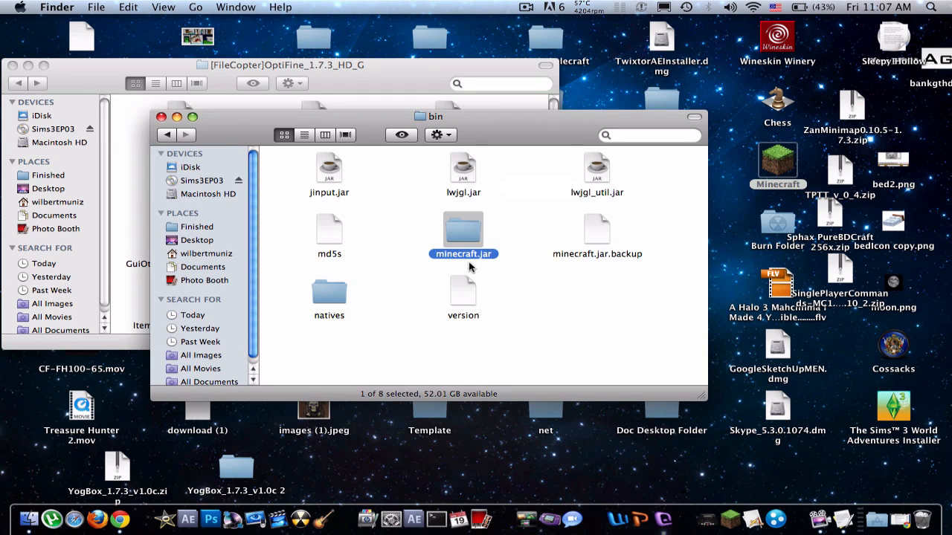
double_click(462, 230)
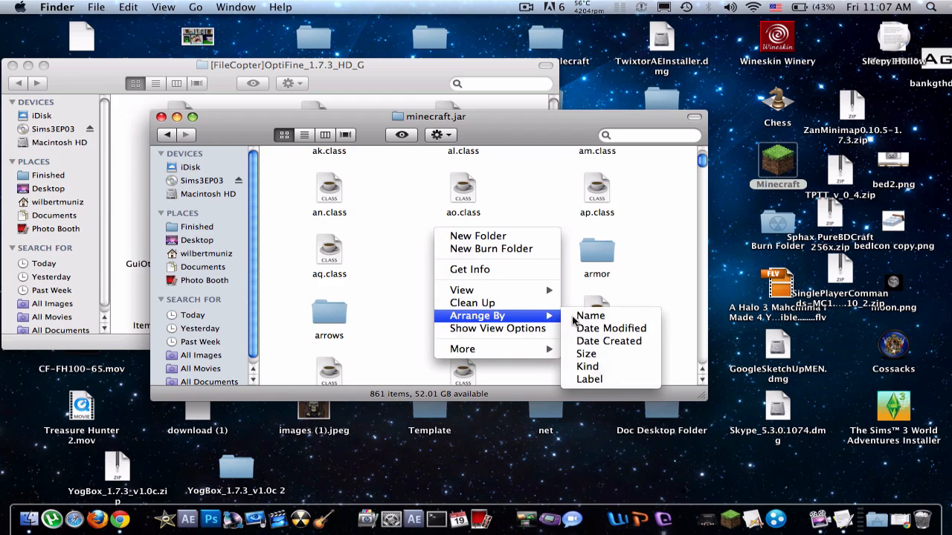
click(589, 315)
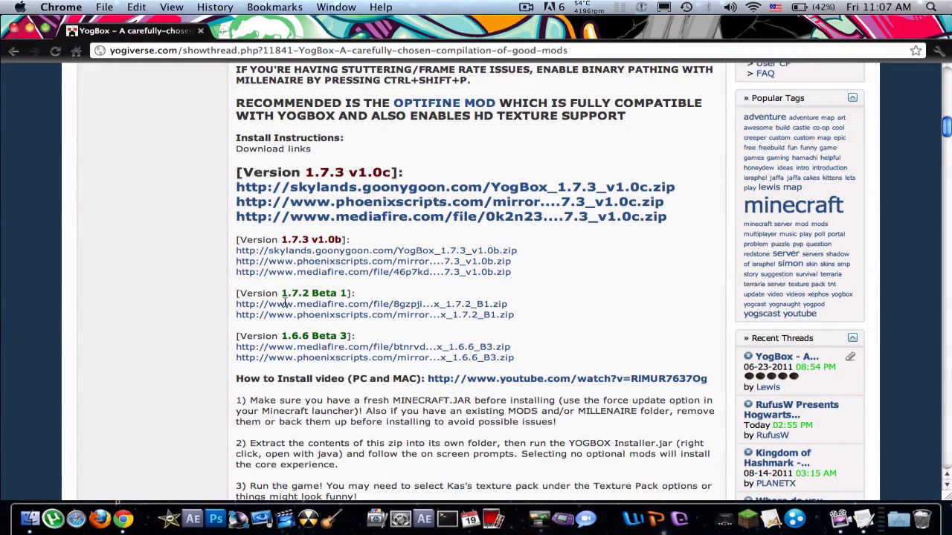
Scroll the YogBox thread up to its OptiFine HD-textures recommendation
scroll(up, 3)
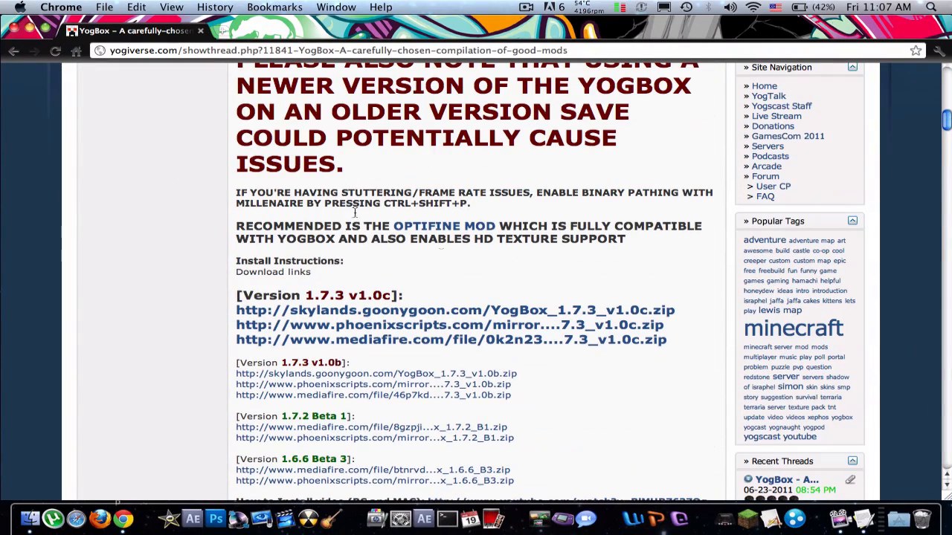
mouse_move(443, 226)
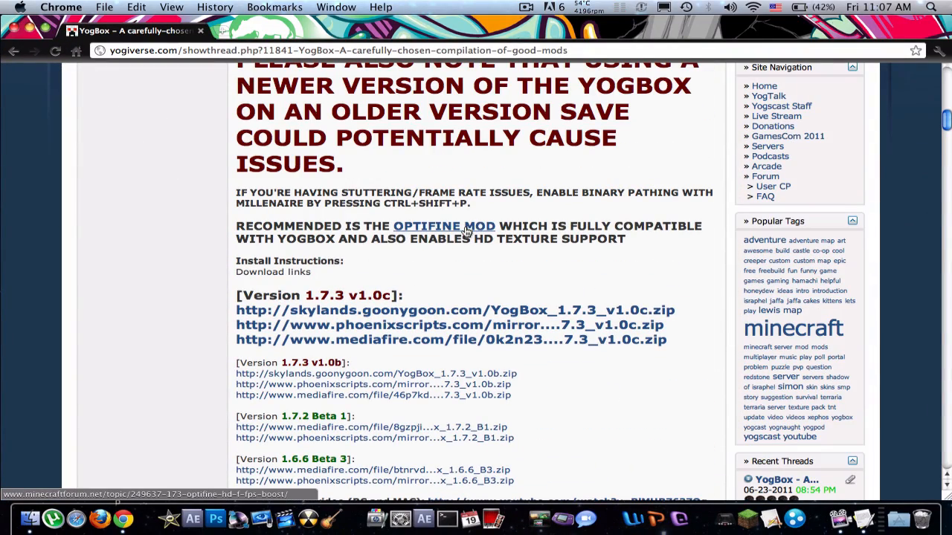
mouse_move(449, 219)
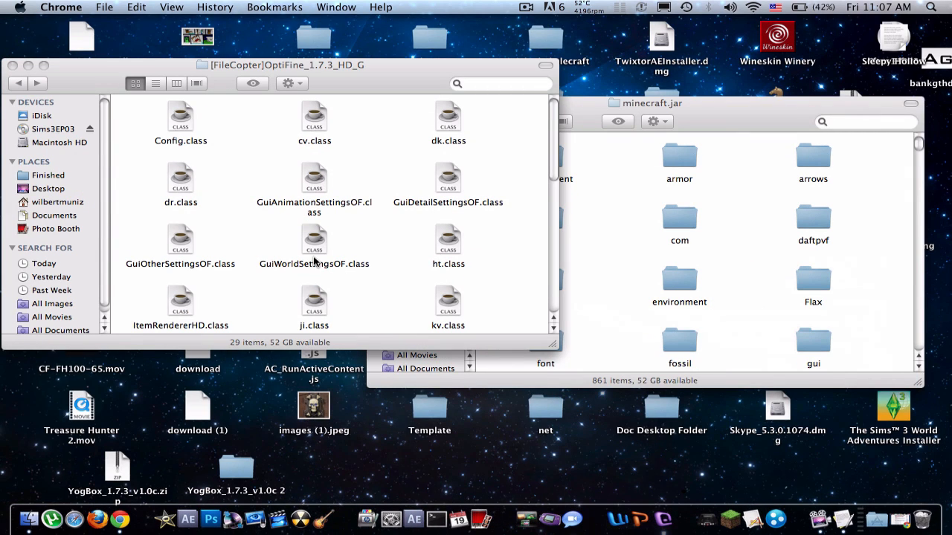
mouse_move(290, 147)
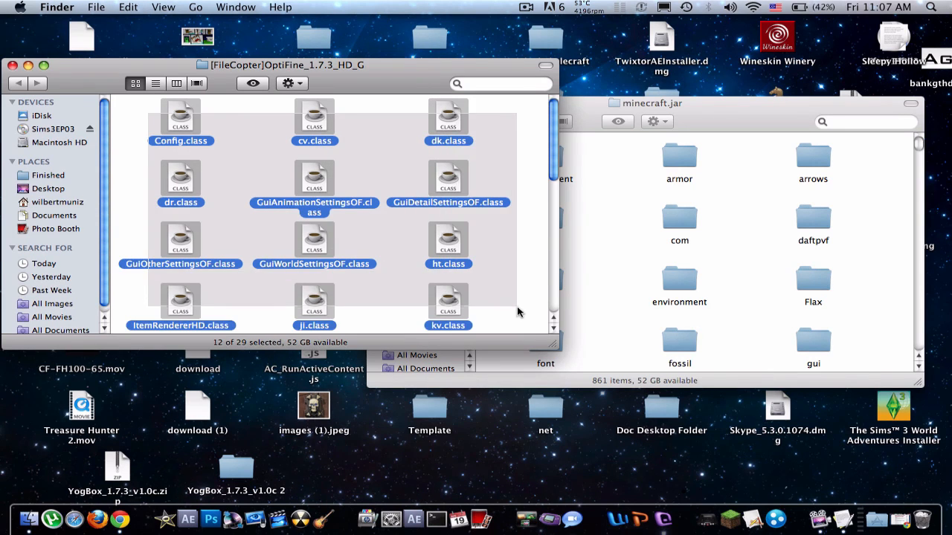
Move all OptiFine class files into minecraft.jar, replacing duplicates, and arrange its 877 files by kind
key(cmd+a)
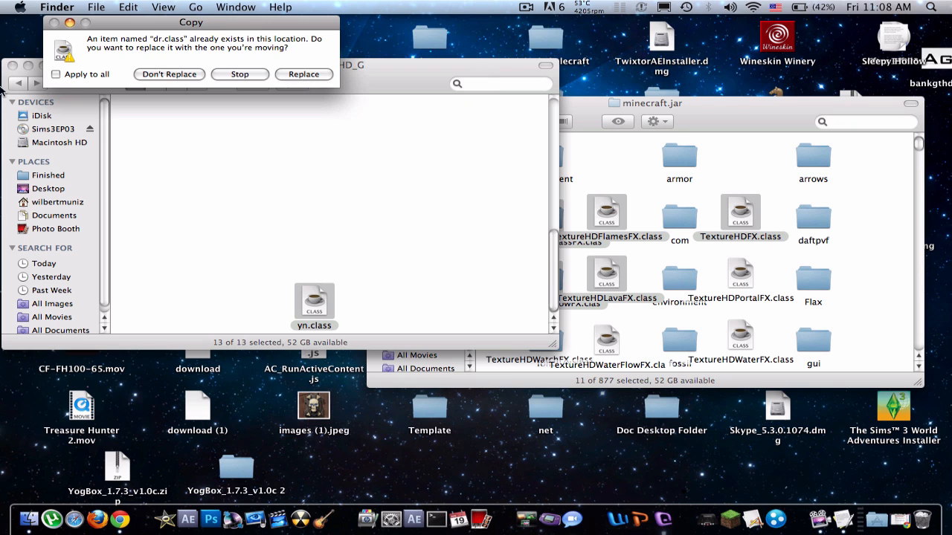
click(57, 75)
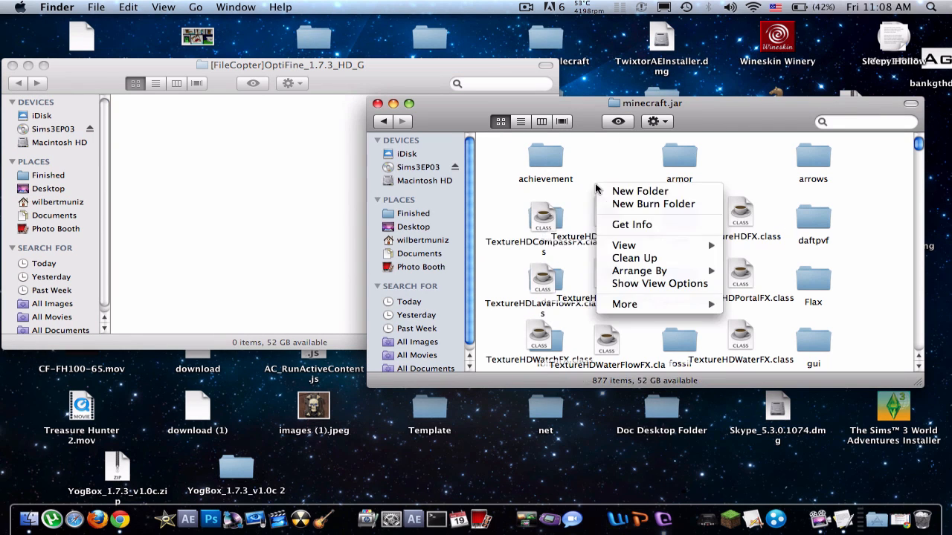
mouse_move(639, 270)
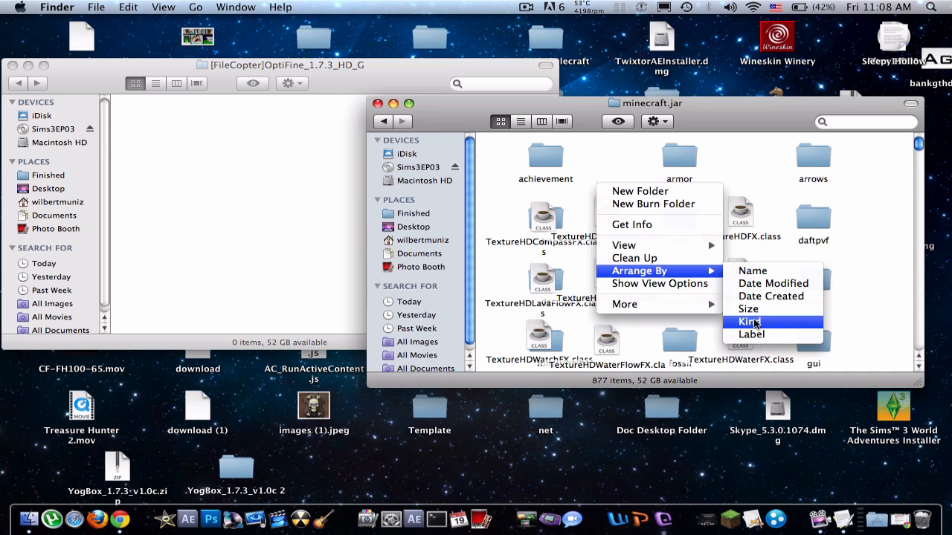
click(748, 321)
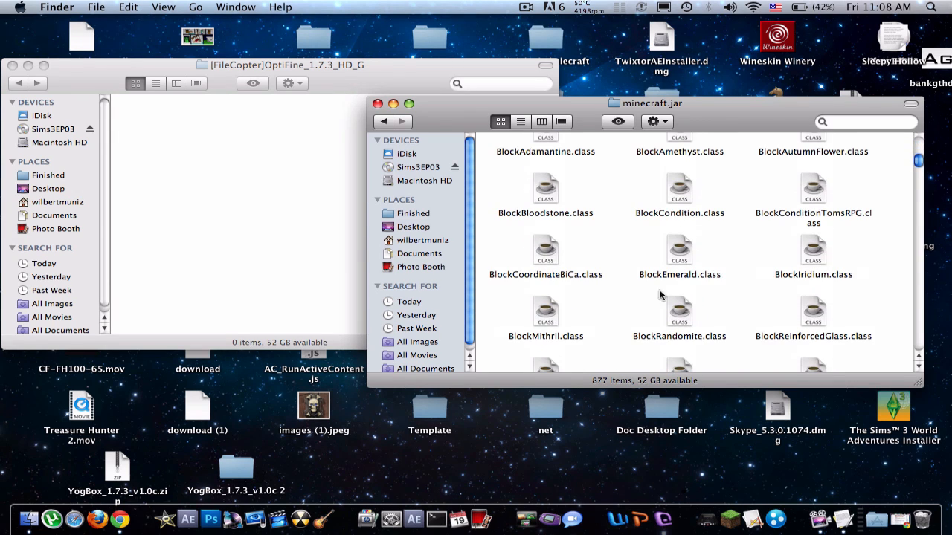
mouse_move(662, 517)
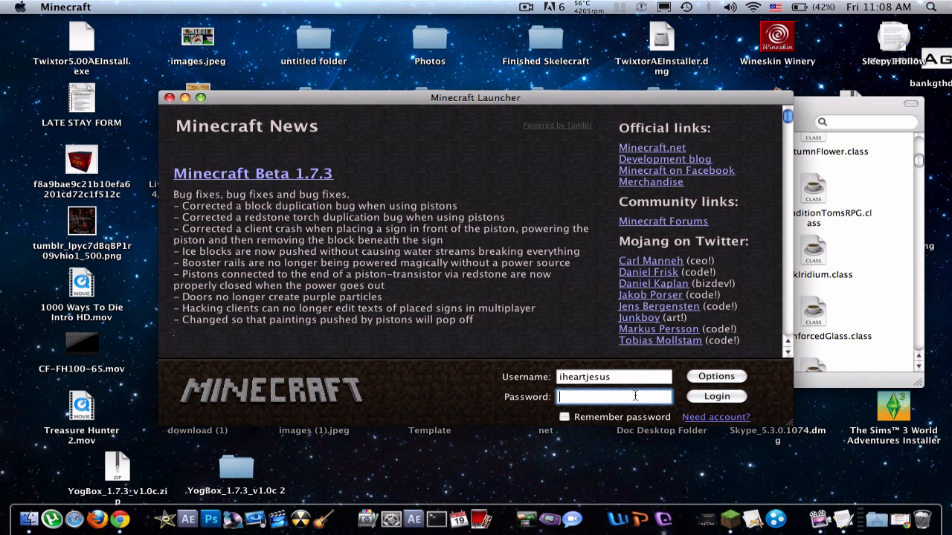
Sign in, accept the texture pack, and load a world with the OptiFine-patched jar
click(716, 396)
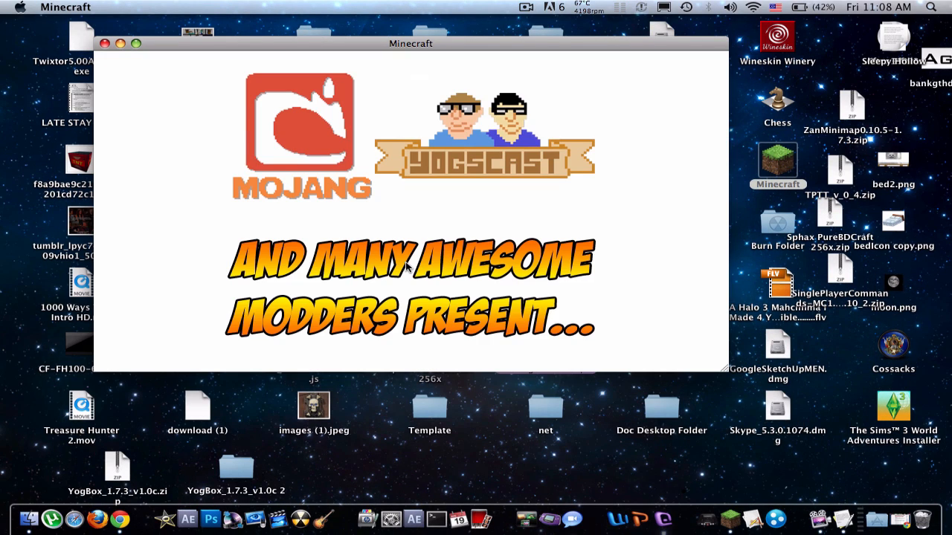
mouse_move(318, 156)
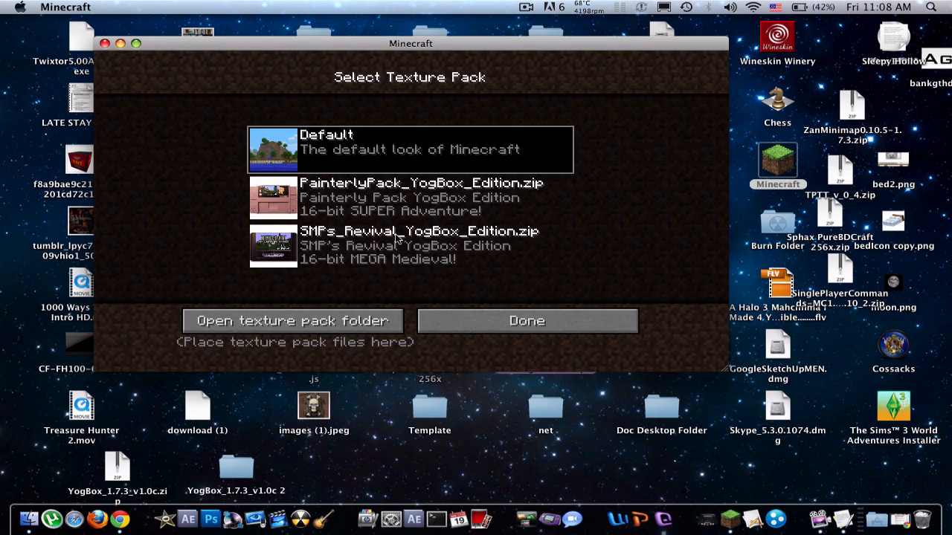
click(527, 321)
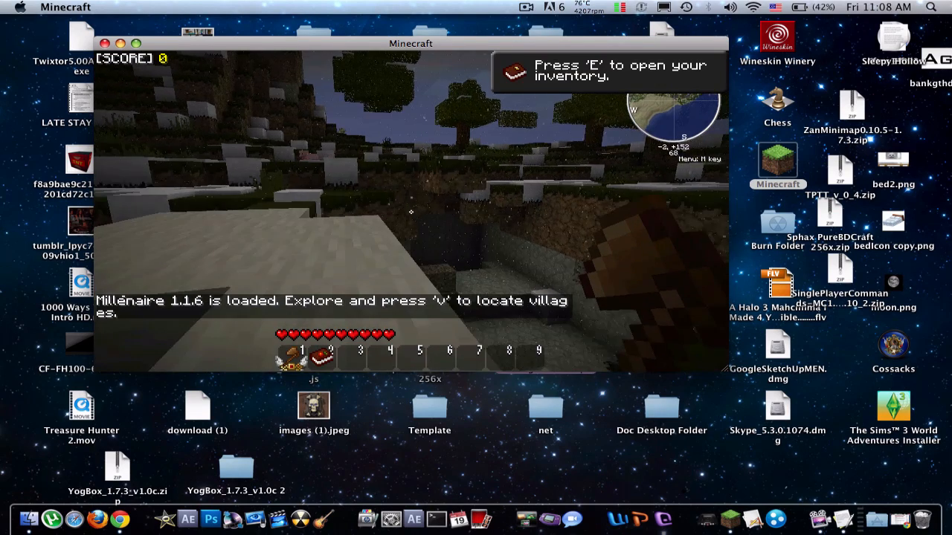
Turn music off and set video to Fast graphics with Tiny render distance
key(Escape)
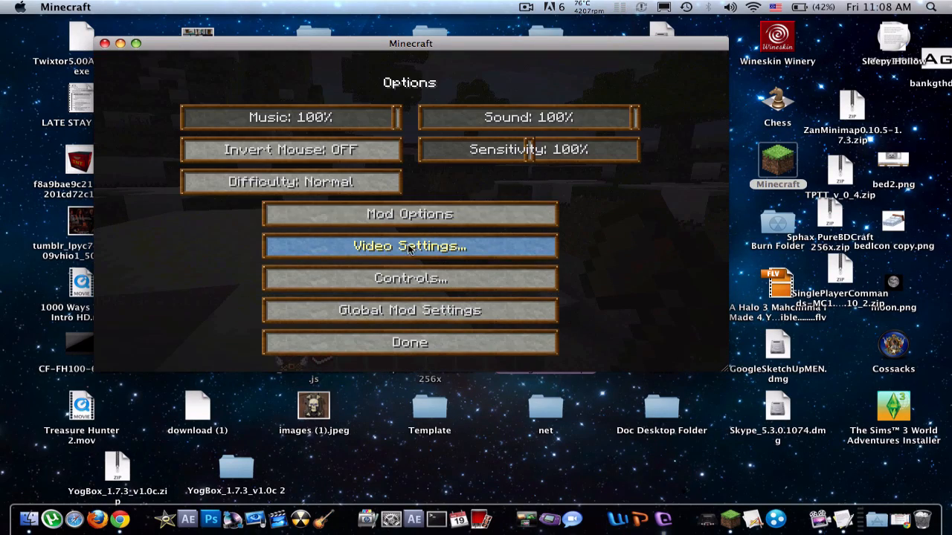
click(290, 116)
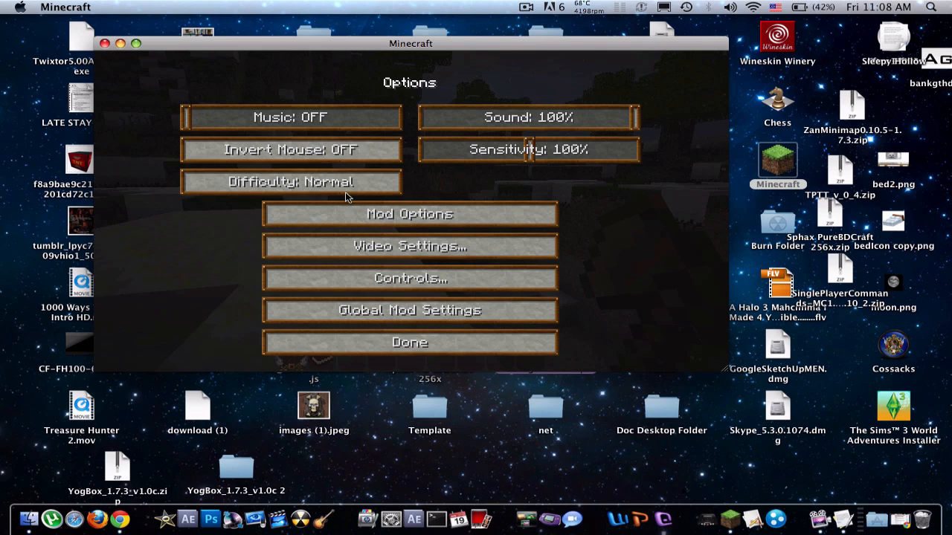
click(409, 247)
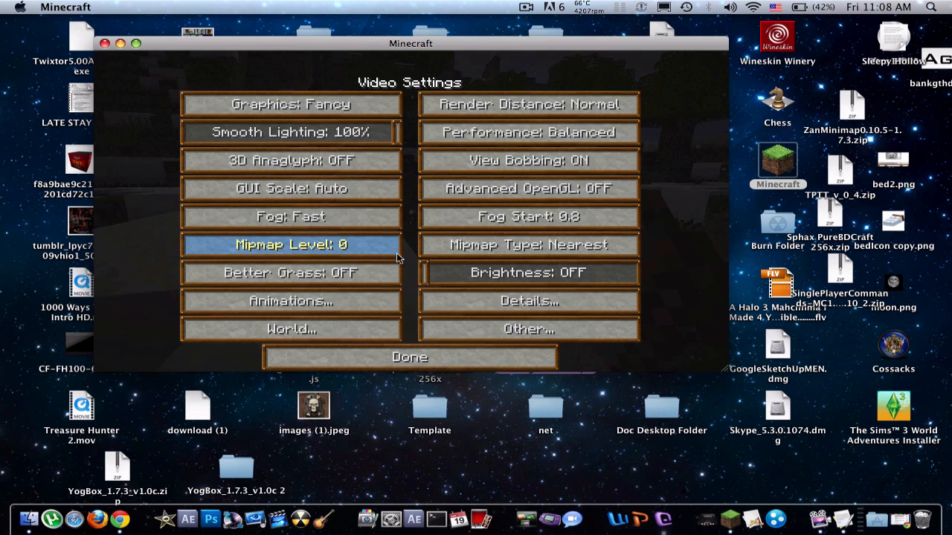
click(528, 104)
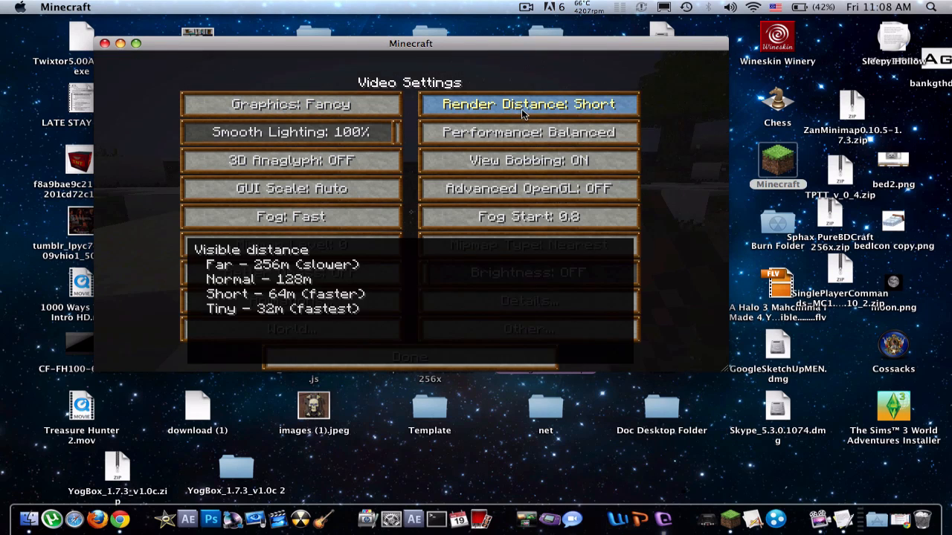
click(528, 105)
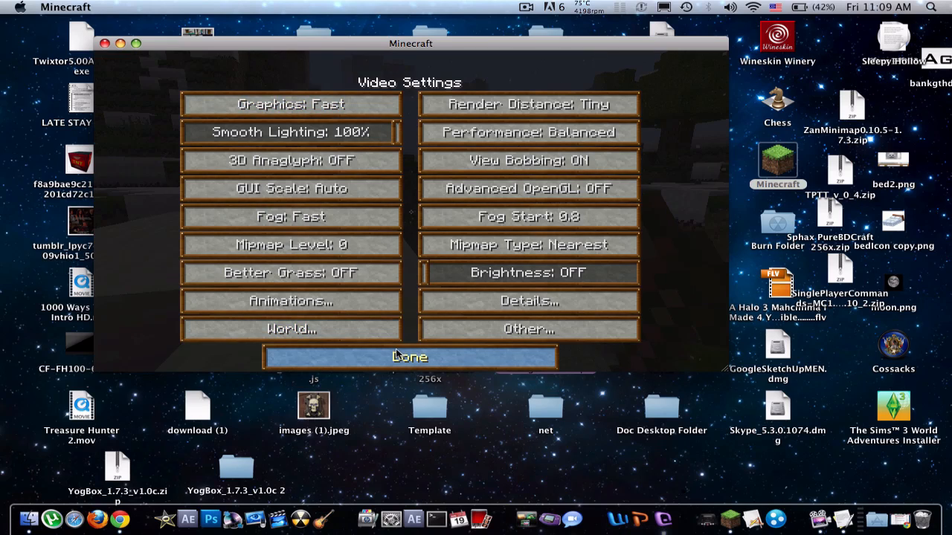
click(410, 357)
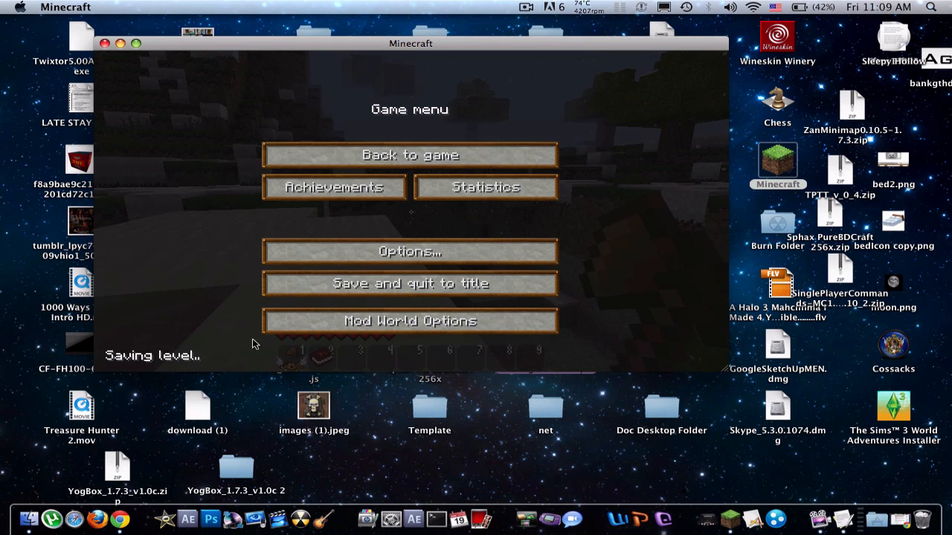
Return to gameplay and mine the stone block ahead
click(411, 154)
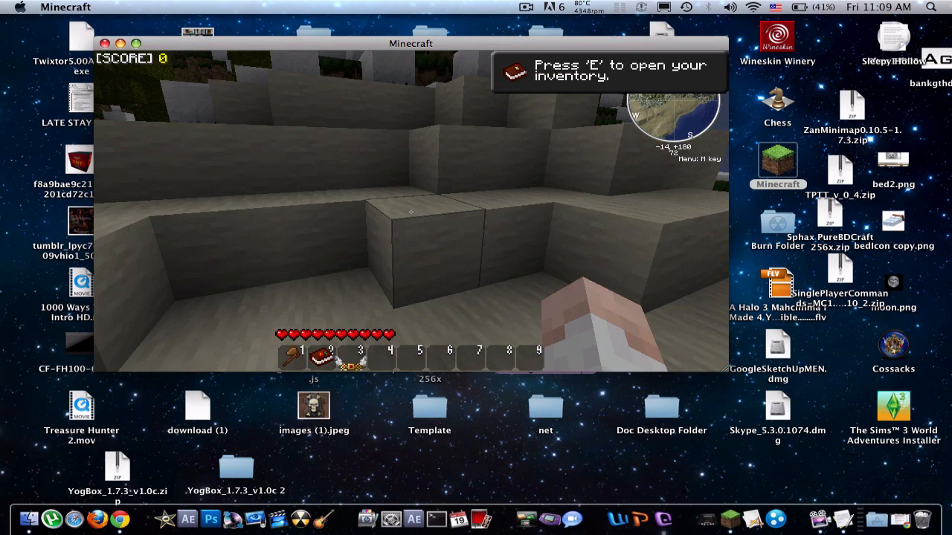
click(410, 214)
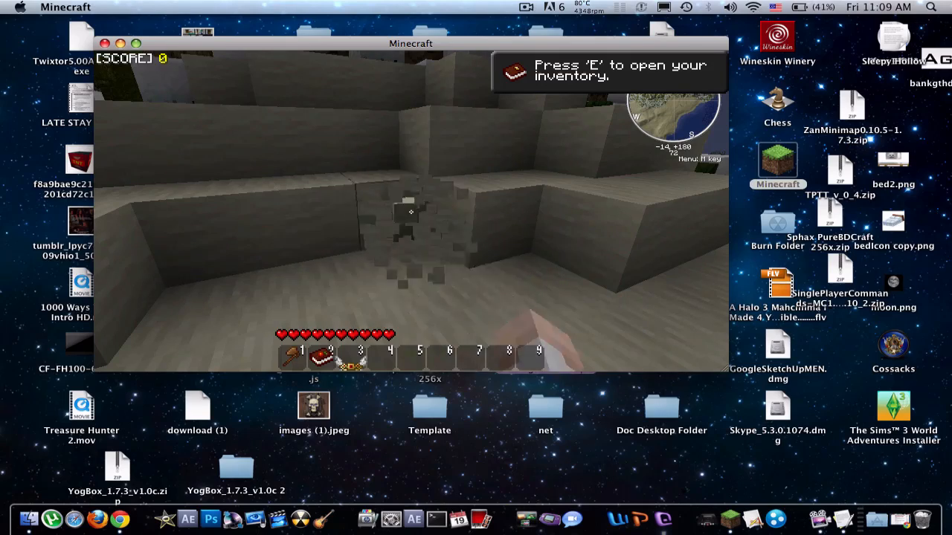